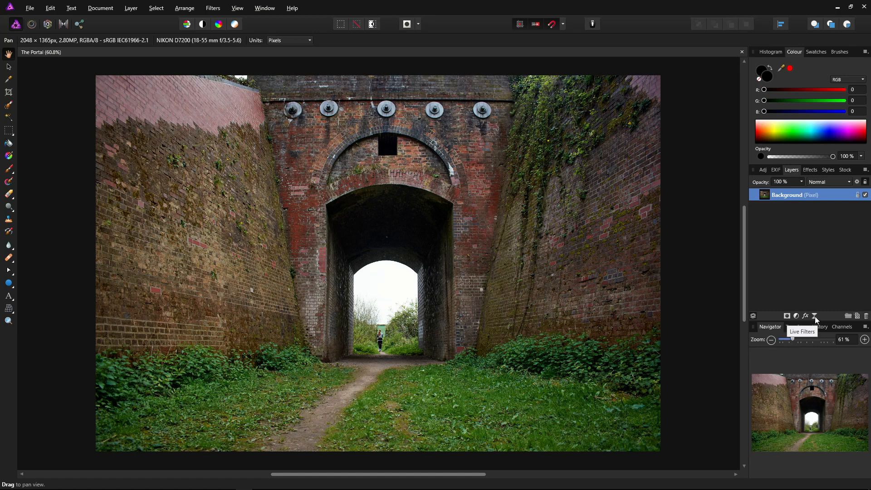
# Step: Add a live Vignette filter to the Background layer from the Live Filters list
pyautogui.click(815, 315)
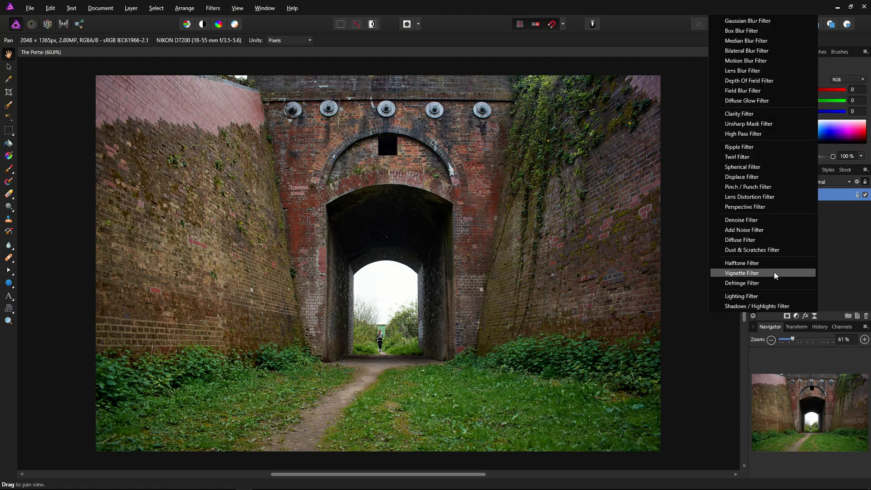
pyautogui.click(742, 273)
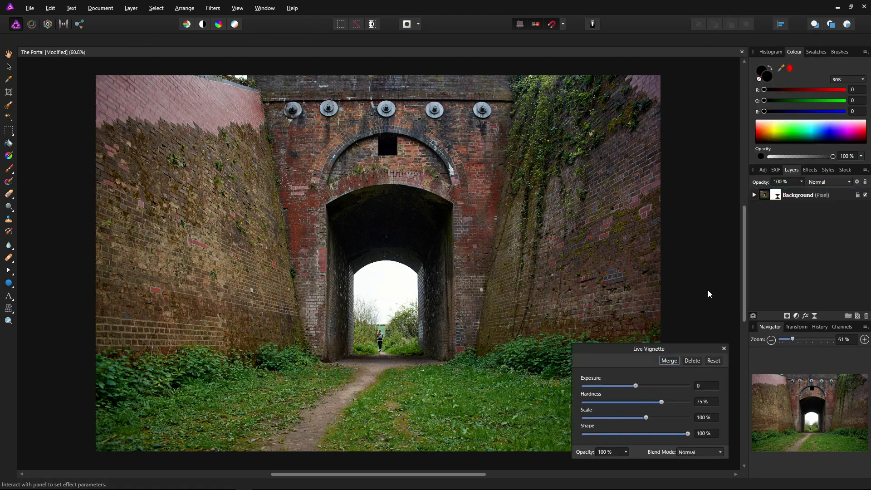
pyautogui.moveTo(639, 390)
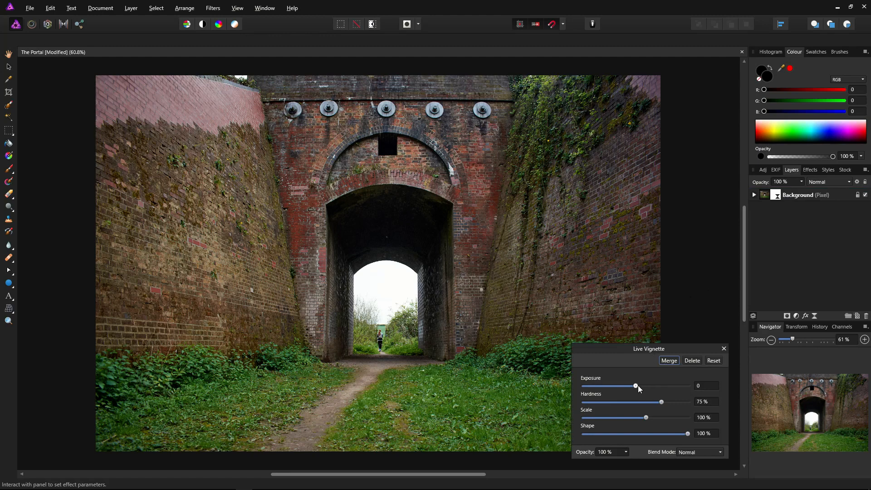
# Step: Set the vignette exposure to -4 and soften its hardness to 20%
pyautogui.moveTo(635, 386); pyautogui.dragTo(582, 386)
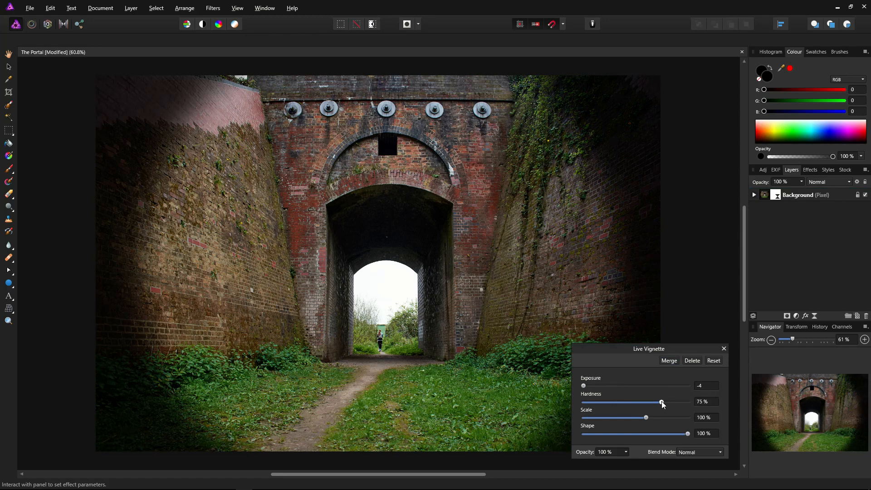
pyautogui.moveTo(660, 402); pyautogui.dragTo(623, 402)
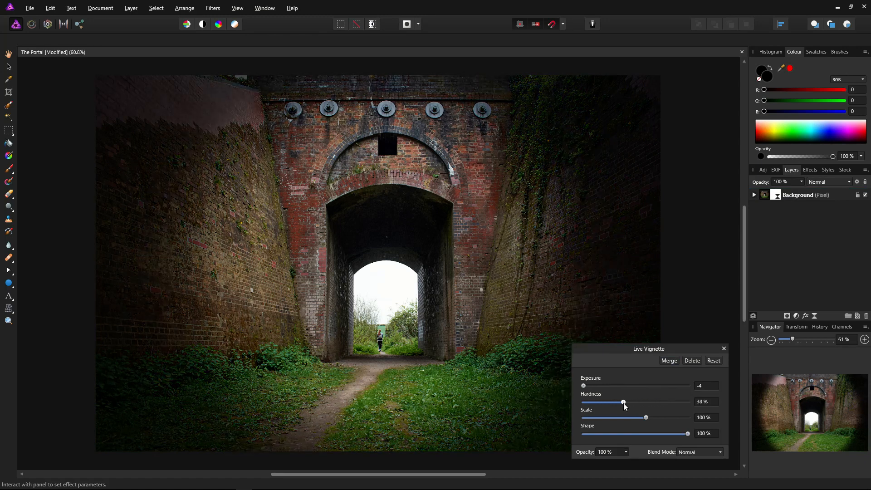
pyautogui.moveTo(622, 402); pyautogui.dragTo(607, 402)
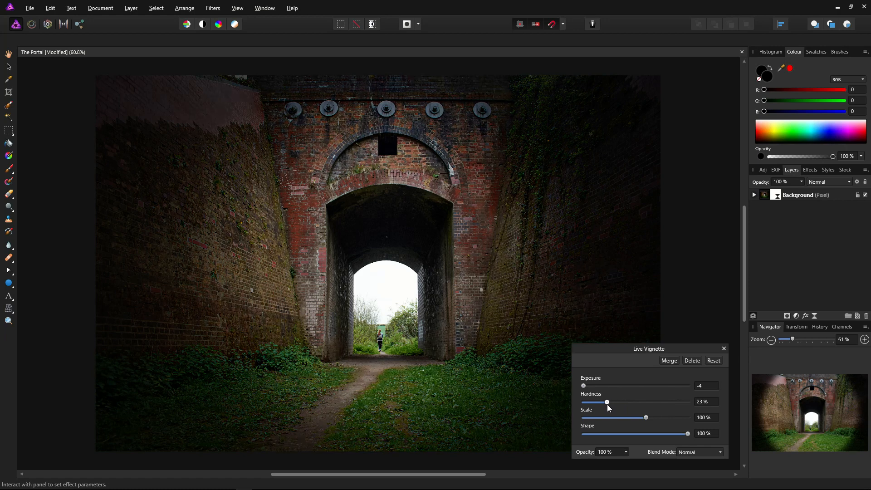
pyautogui.moveTo(607, 402); pyautogui.dragTo(606, 402)
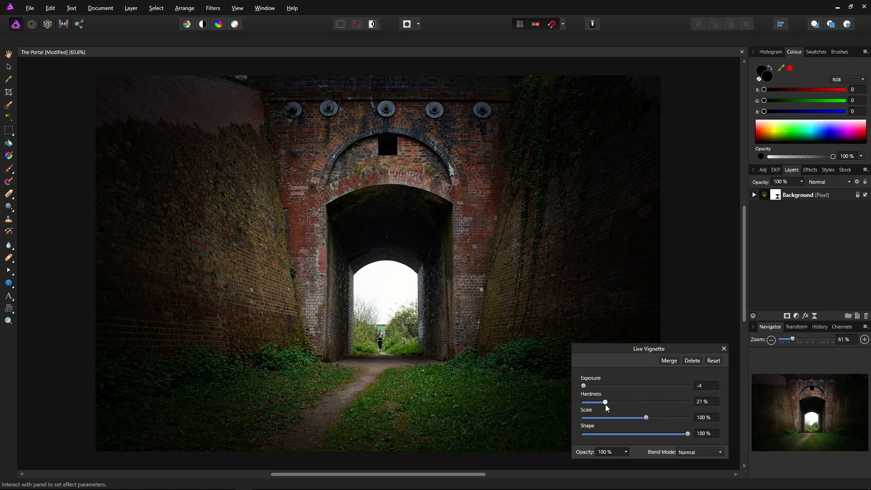
pyautogui.moveTo(605, 402); pyautogui.dragTo(610, 402)
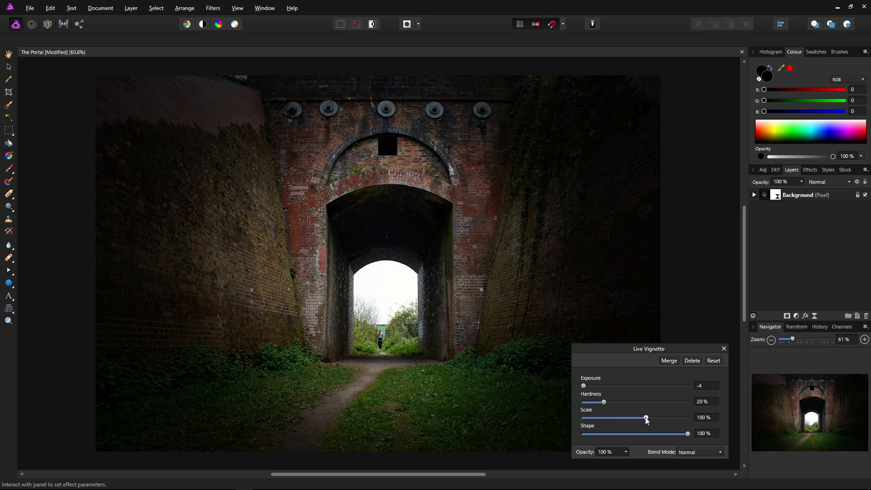
# Step: Widen the vignette scale to 150% and reduce its shape to 62%
pyautogui.moveTo(645, 418); pyautogui.dragTo(651, 417)
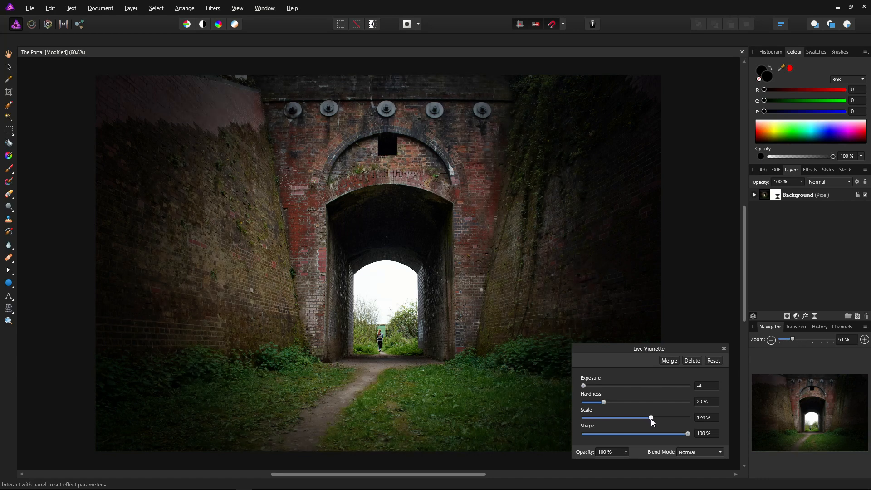
pyautogui.moveTo(651, 417); pyautogui.dragTo(658, 417)
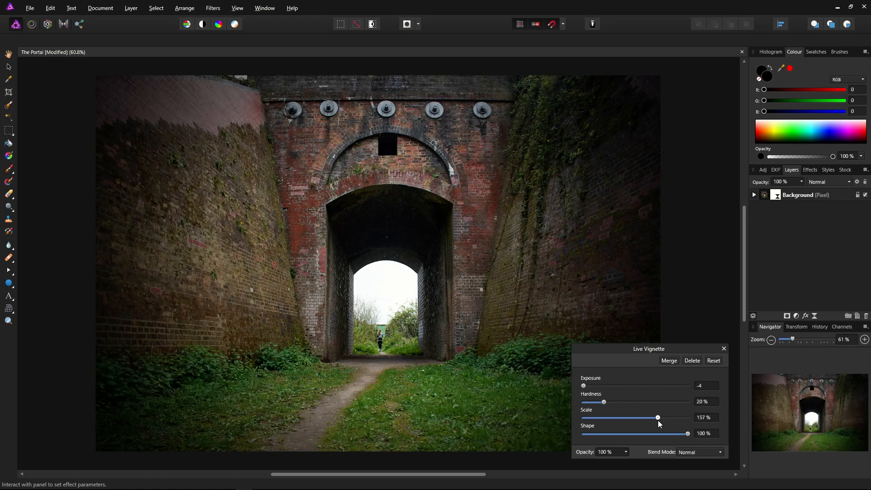
pyautogui.moveTo(658, 418); pyautogui.dragTo(656, 417)
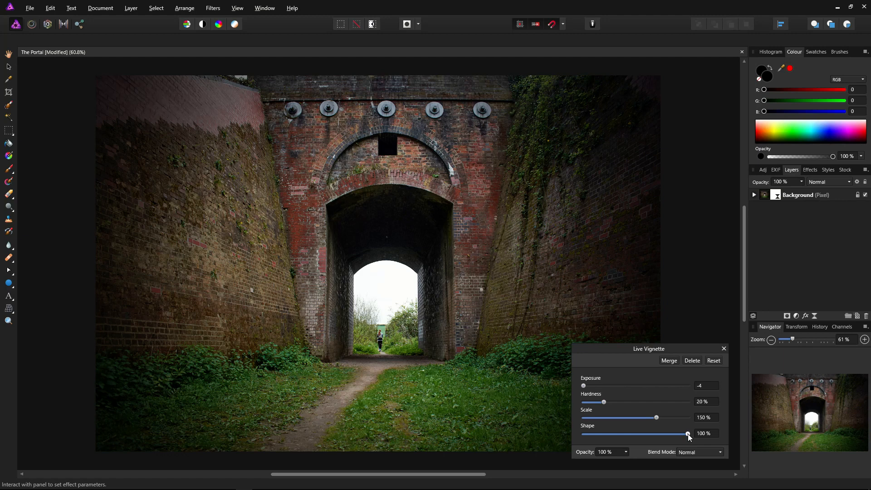
pyautogui.moveTo(687, 434); pyautogui.dragTo(662, 434)
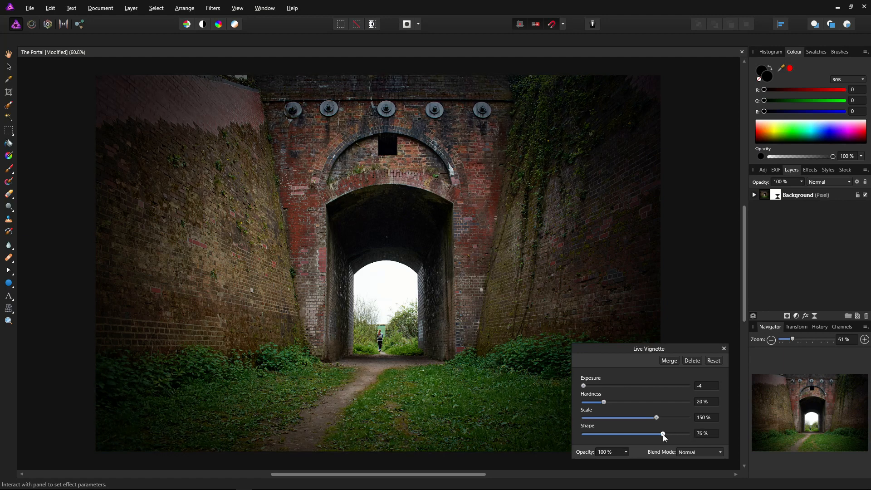
pyautogui.moveTo(662, 434); pyautogui.dragTo(646, 434)
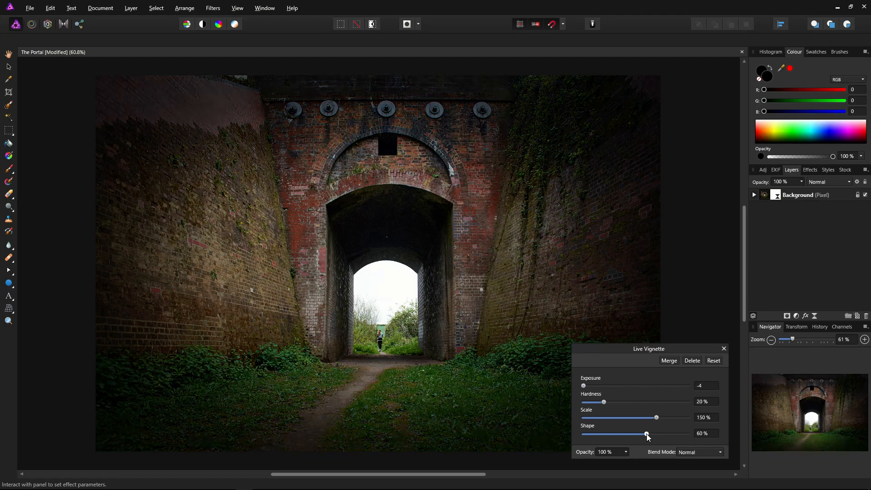
pyautogui.moveTo(646, 434); pyautogui.dragTo(648, 433)
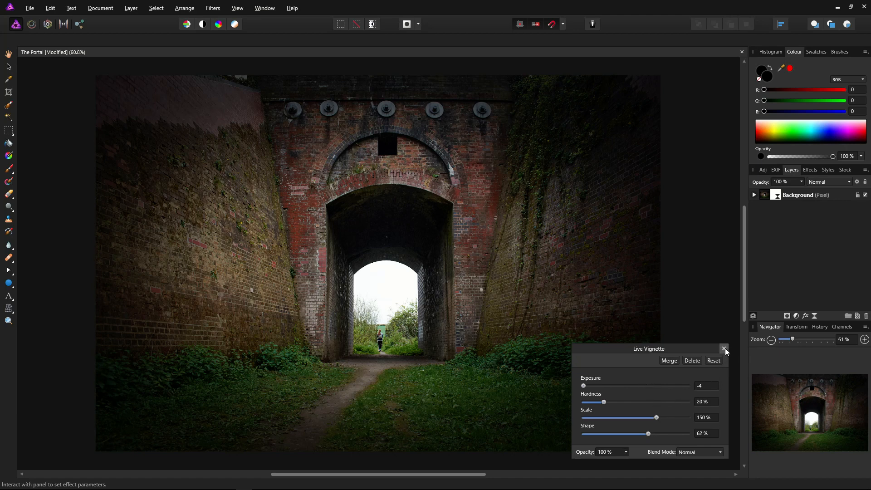
# Step: Close the vignette settings and expand Background to reveal the nested Vignette filter
pyautogui.click(724, 348)
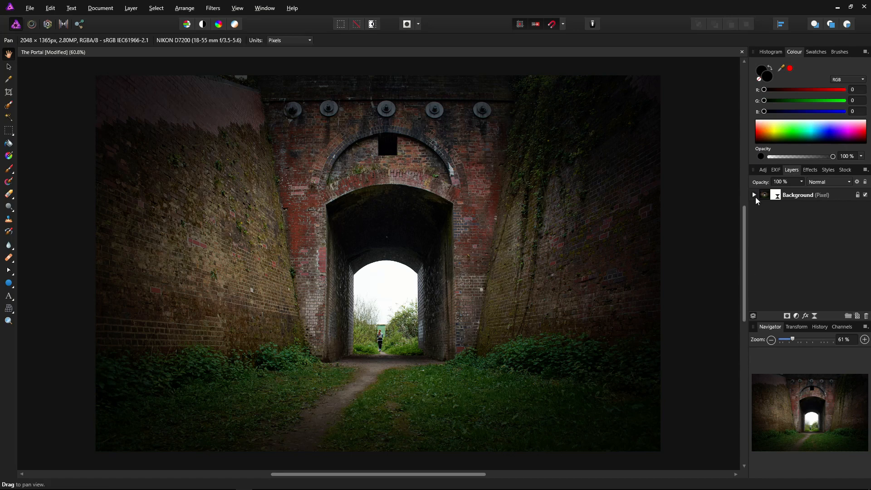
pyautogui.click(753, 194)
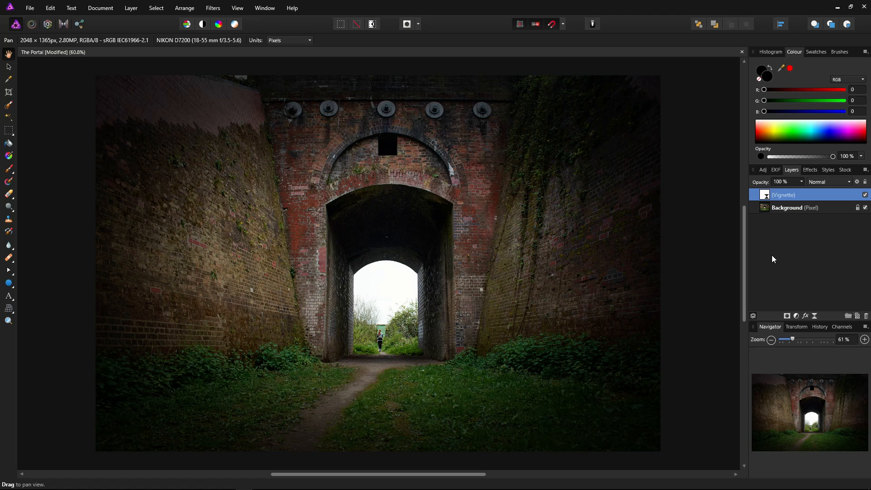
pyautogui.moveTo(778, 263)
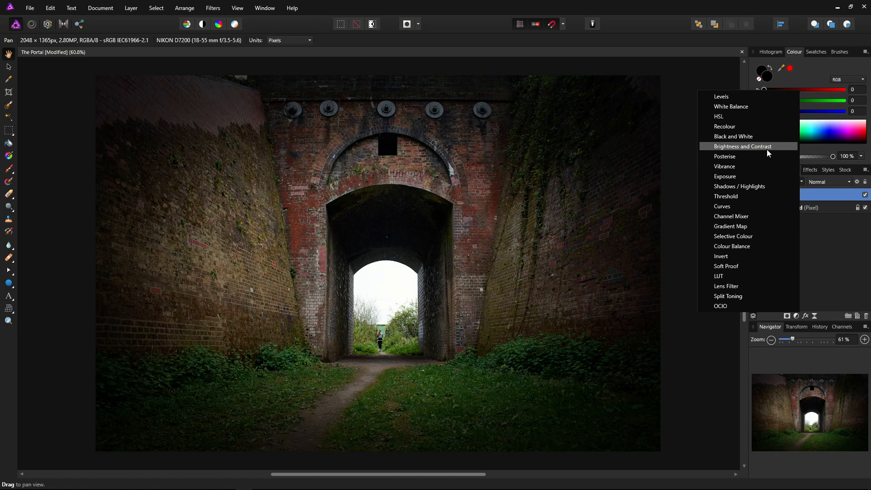
# Step: Add a Brightness/Contrast adjustment below Vignette with brightness raised to 24%
pyautogui.click(743, 146)
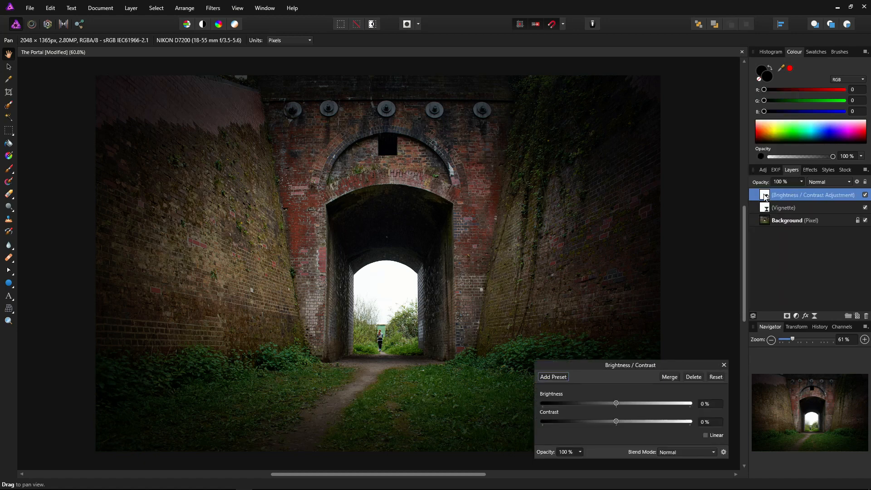
pyautogui.moveTo(813, 194); pyautogui.dragTo(813, 211)
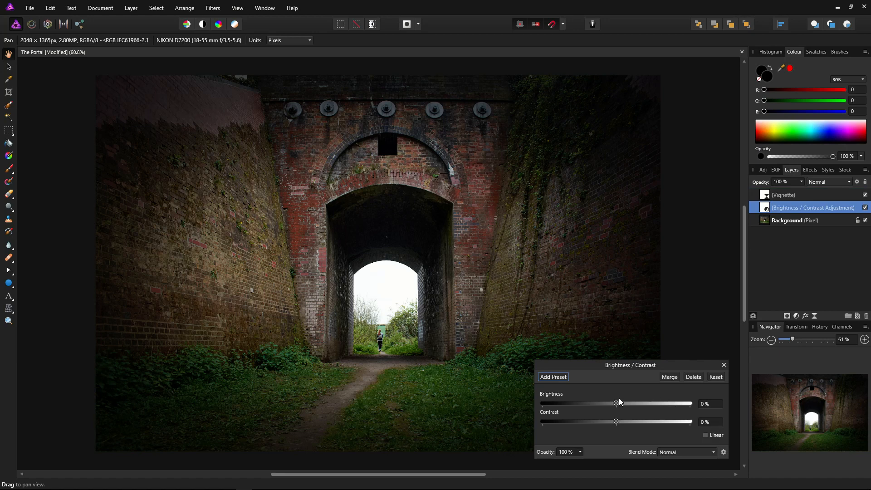
pyautogui.moveTo(615, 403); pyautogui.dragTo(623, 403)
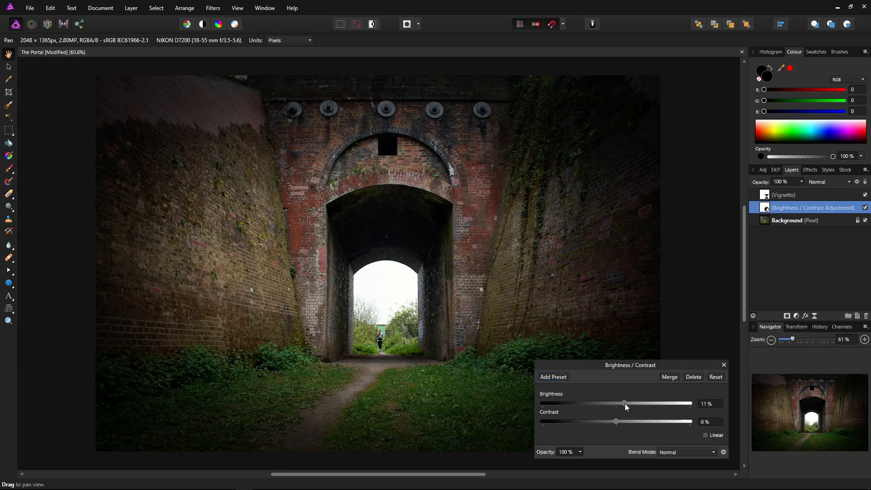
pyautogui.moveTo(624, 403); pyautogui.dragTo(635, 403)
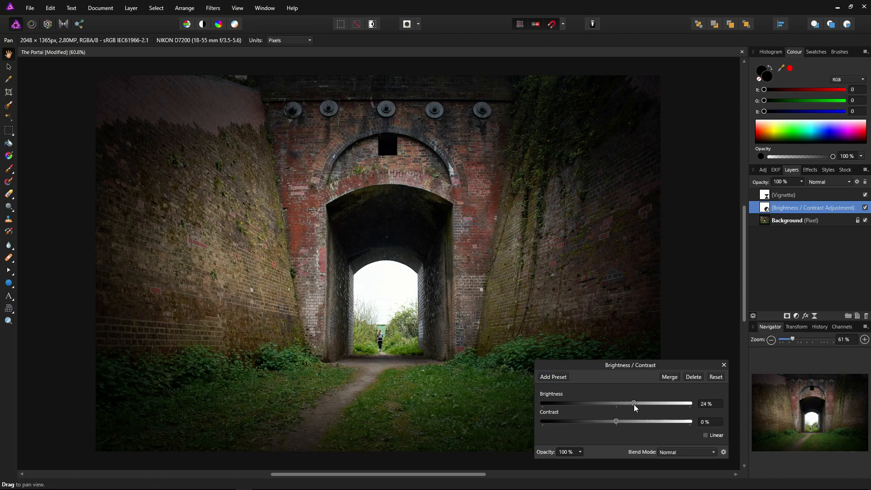
pyautogui.moveTo(636, 405)
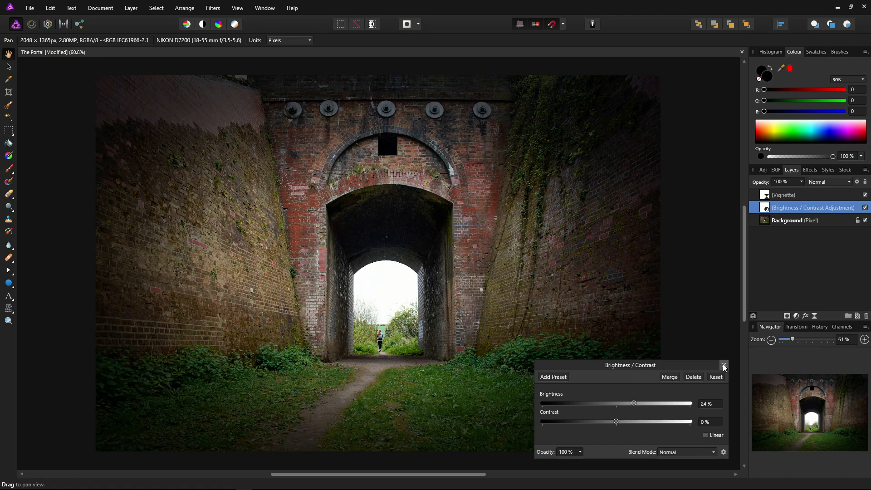
pyautogui.click(724, 364)
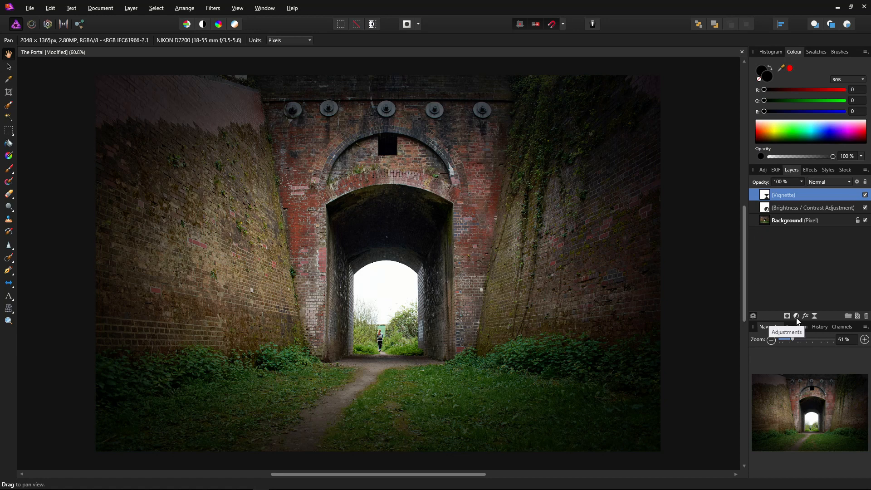
# Step: Add an HSL Shift adjustment and pull master saturation down to -80%
pyautogui.click(797, 316)
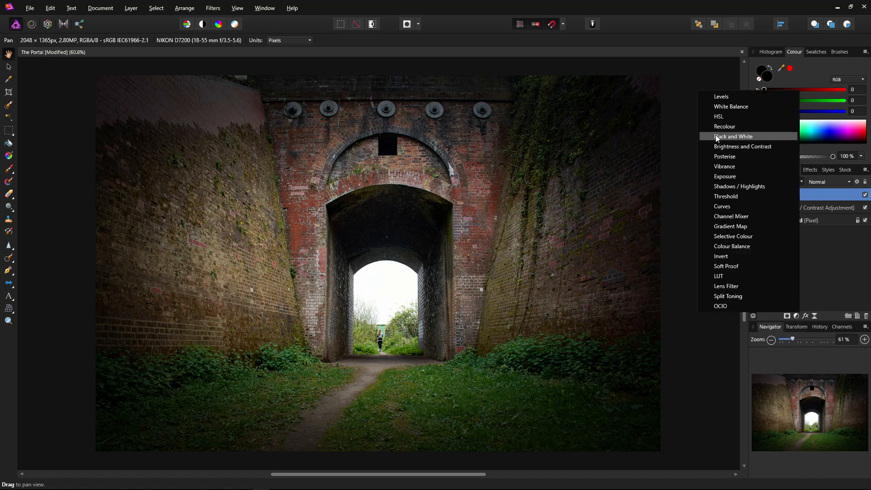
pyautogui.click(719, 116)
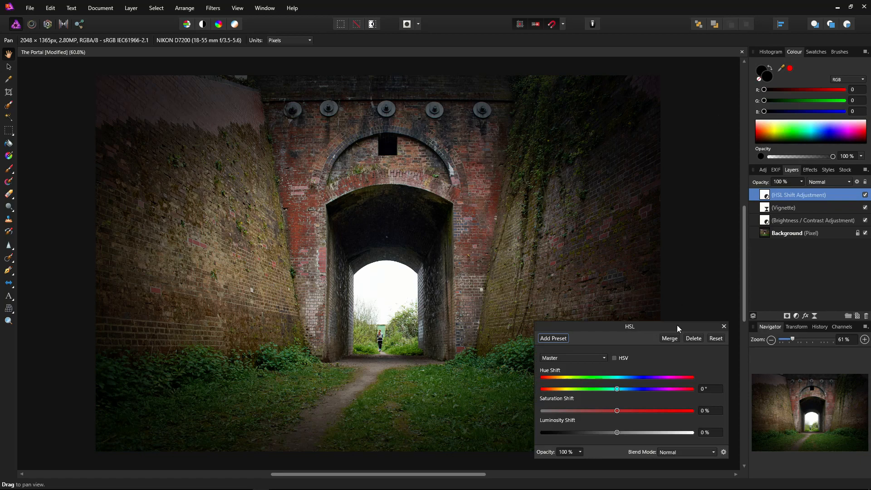
pyautogui.moveTo(621, 415)
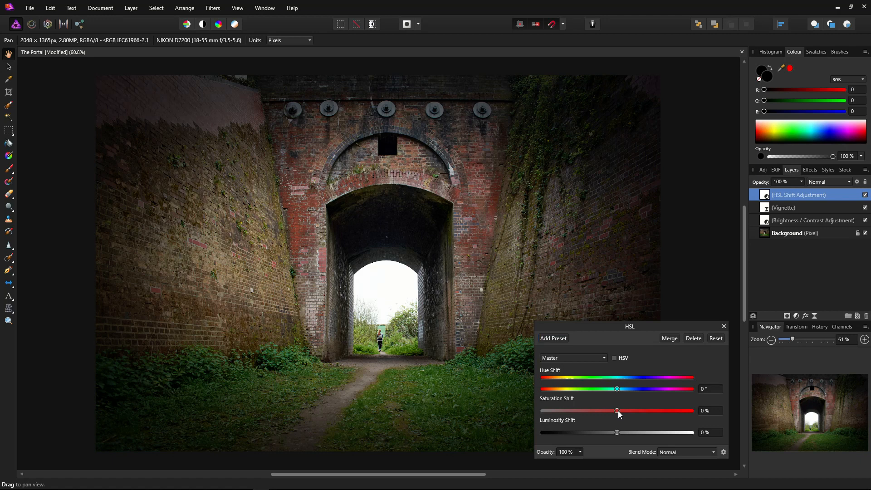
pyautogui.moveTo(617, 410); pyautogui.dragTo(567, 410)
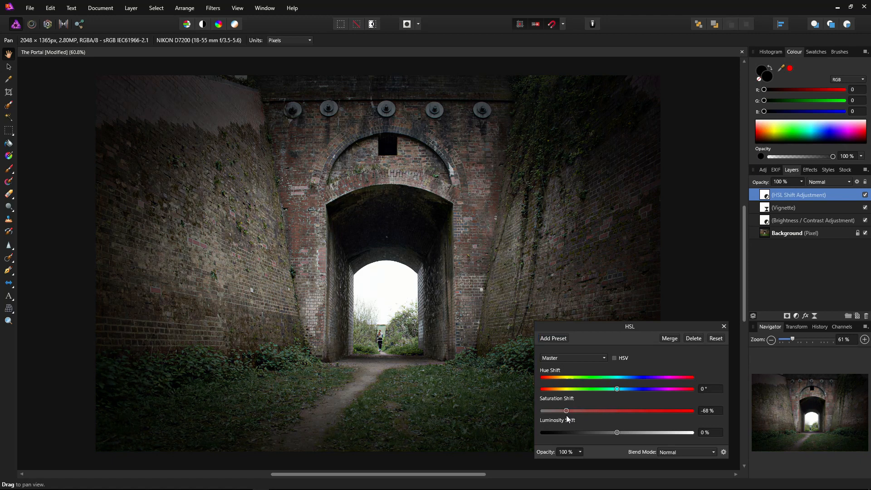
pyautogui.moveTo(565, 410); pyautogui.dragTo(557, 410)
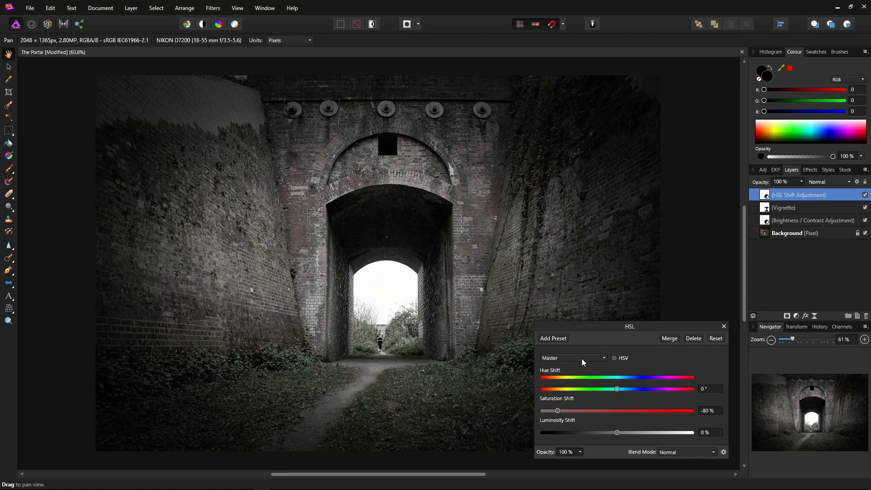
pyautogui.moveTo(579, 361)
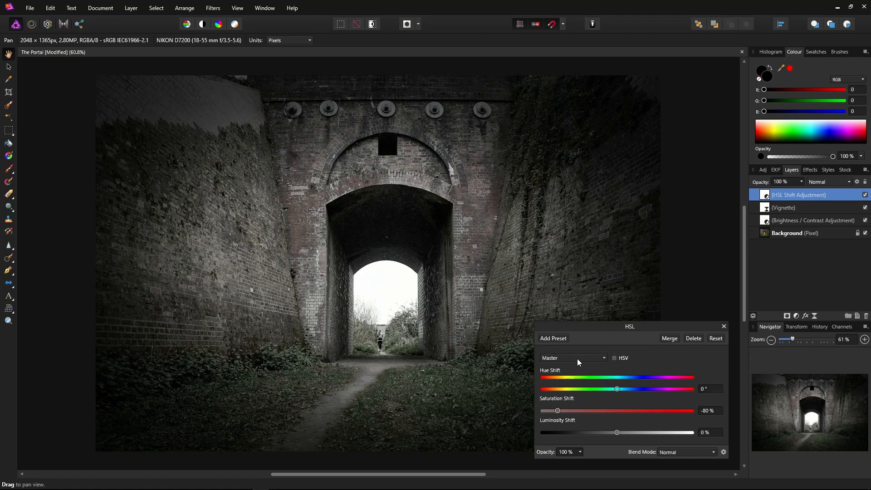
pyautogui.moveTo(571, 361)
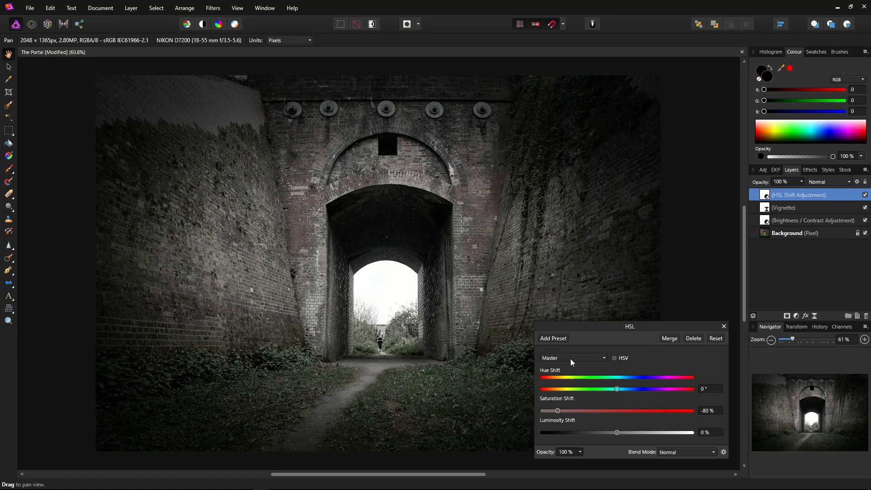
pyautogui.moveTo(582, 361)
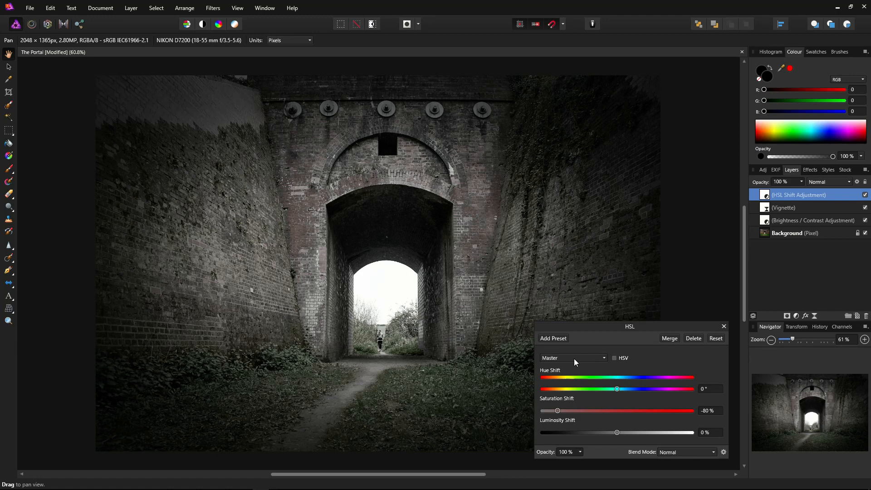
pyautogui.moveTo(604, 362)
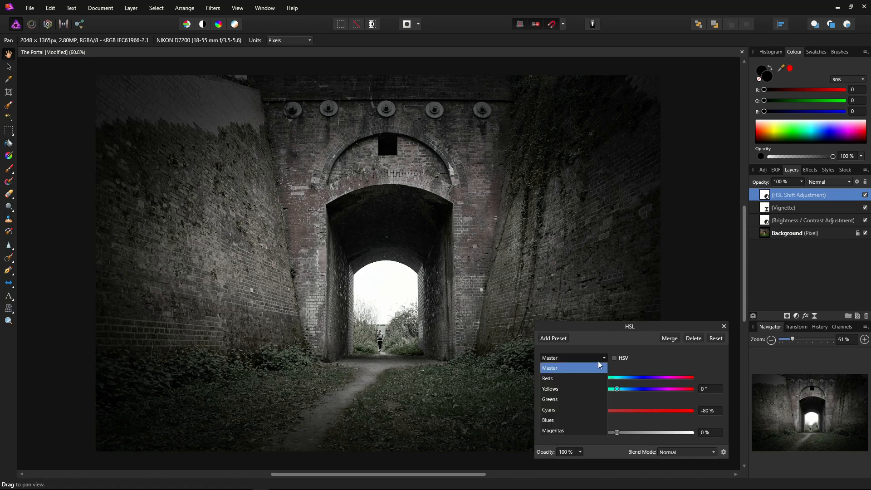
# Step: Select the Reds range and boost its saturation to about 55%
pyautogui.click(548, 377)
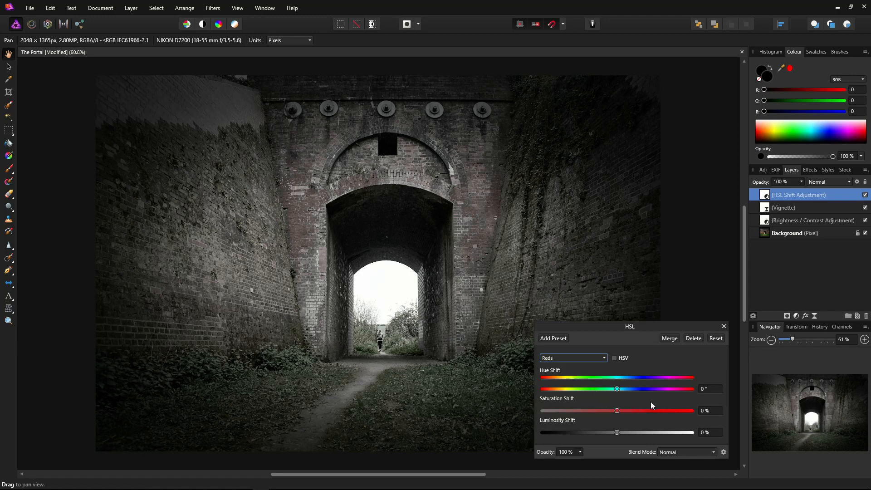
pyautogui.moveTo(617, 410); pyautogui.dragTo(638, 411)
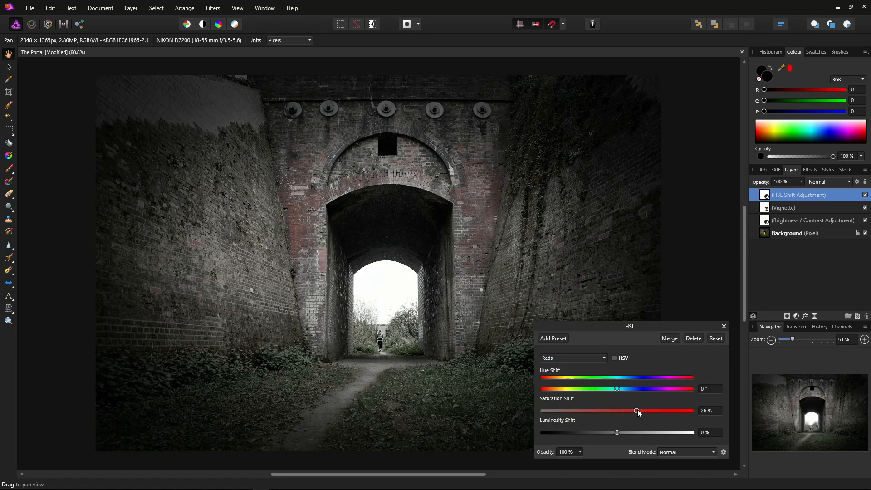
pyautogui.moveTo(636, 410); pyautogui.dragTo(654, 410)
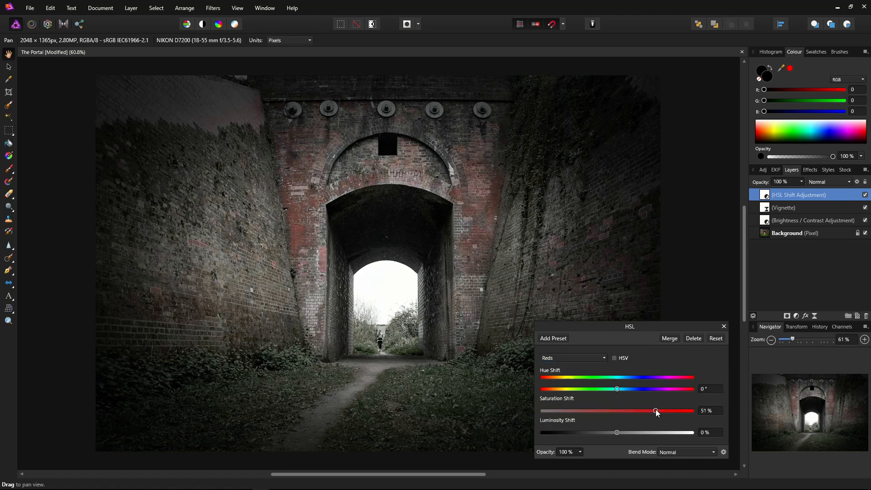
pyautogui.moveTo(654, 411); pyautogui.dragTo(659, 410)
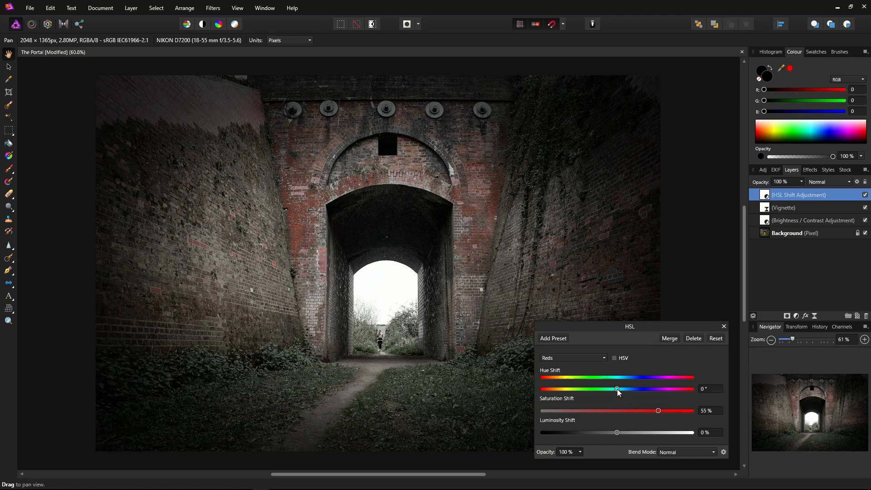
# Step: Shift the reds' hue to about -18° toward warm orange
pyautogui.moveTo(617, 390); pyautogui.dragTo(613, 389)
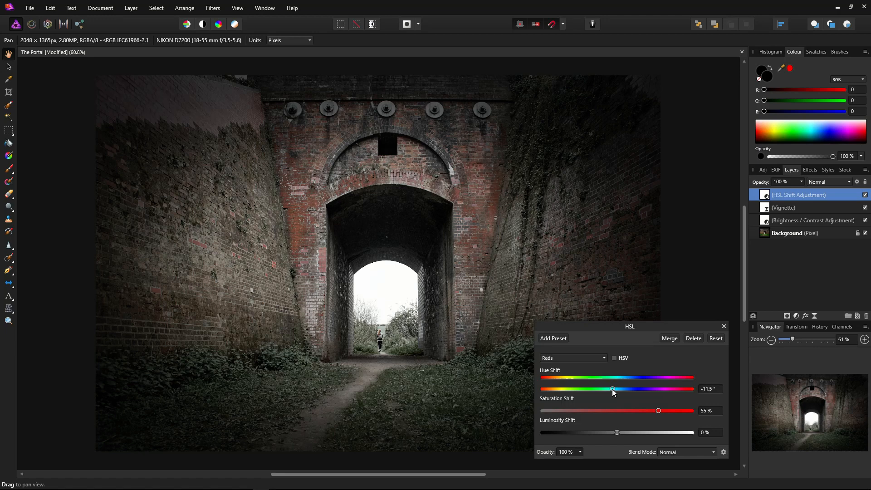
pyautogui.moveTo(613, 389); pyautogui.dragTo(610, 389)
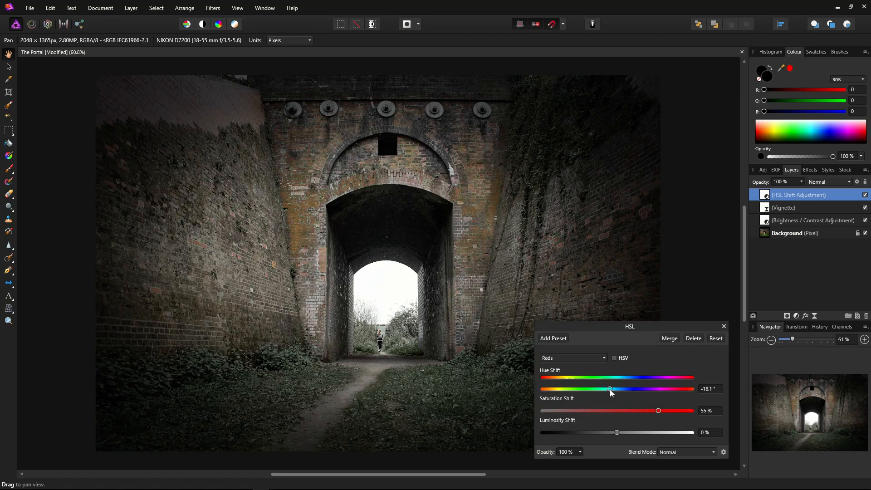
pyautogui.moveTo(610, 388); pyautogui.dragTo(611, 388)
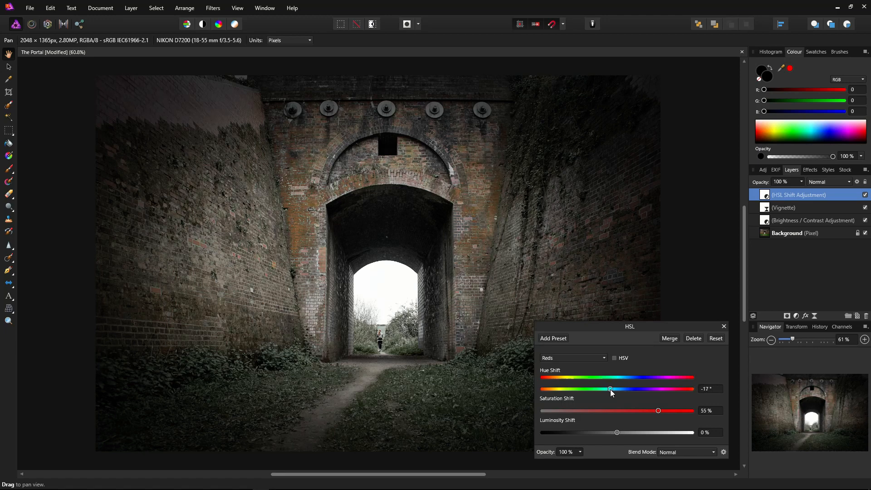
pyautogui.moveTo(610, 389); pyautogui.dragTo(609, 389)
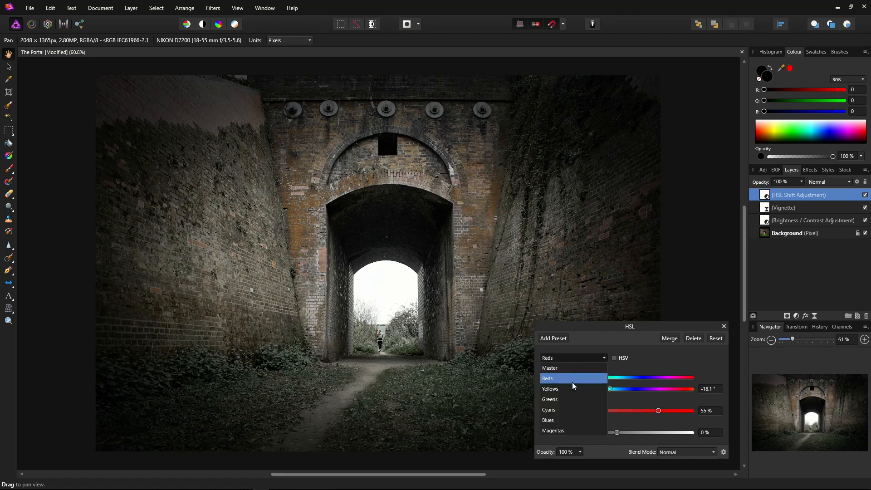
# Step: Push the Greens range to 100% saturation and close the HSL settings
pyautogui.click(550, 399)
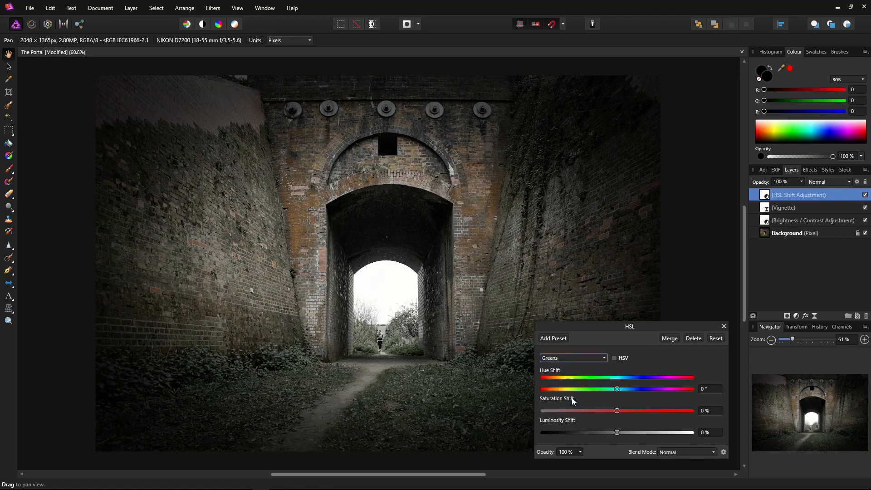
pyautogui.moveTo(613, 411)
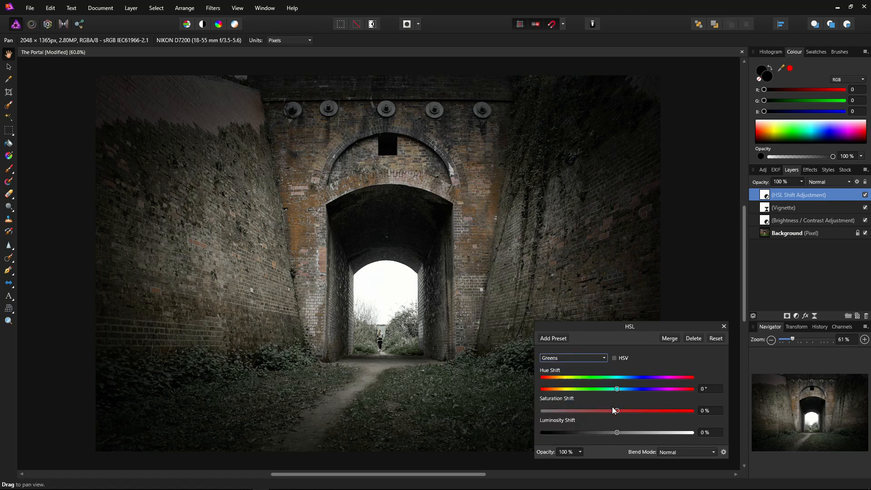
pyautogui.moveTo(615, 410); pyautogui.dragTo(688, 410)
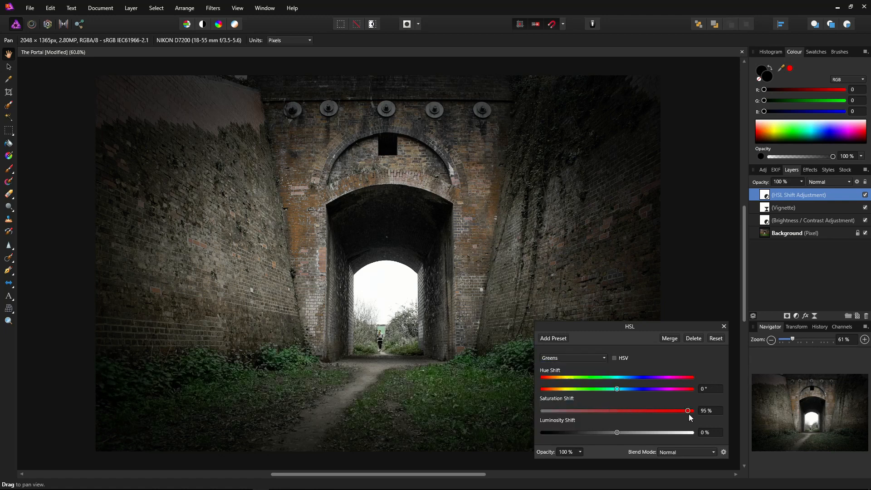
pyautogui.moveTo(687, 410); pyautogui.dragTo(691, 410)
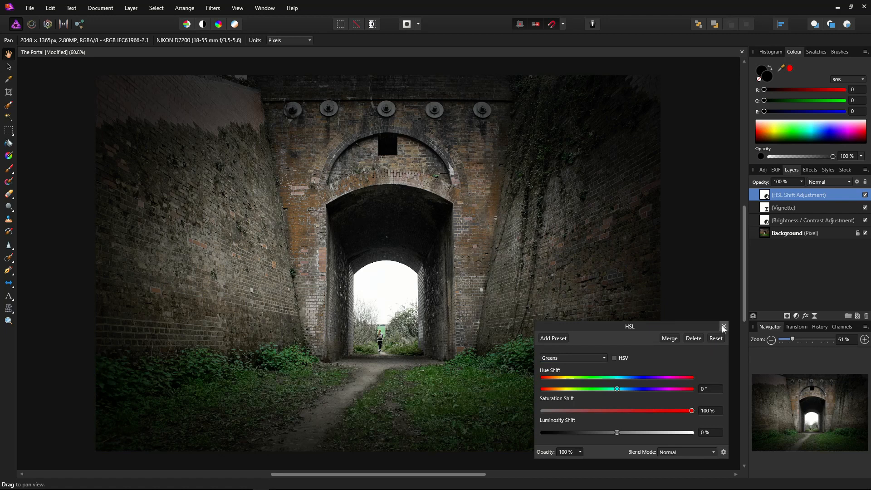
pyautogui.click(724, 327)
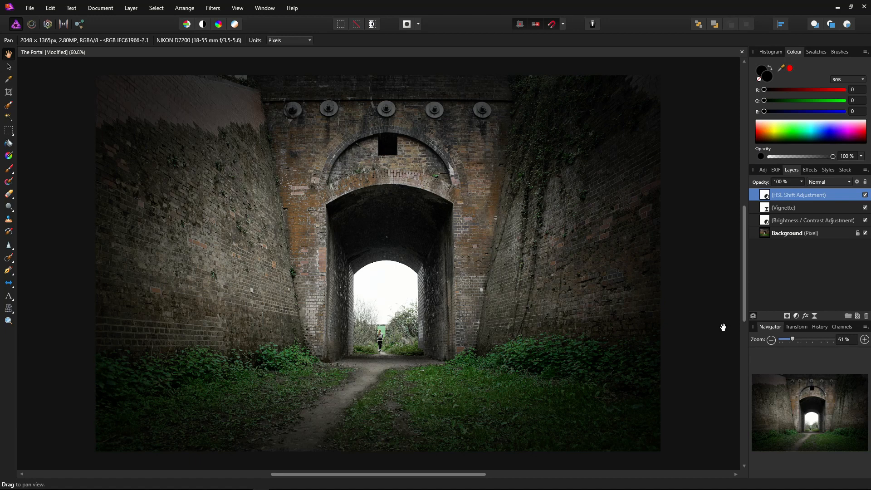
pyautogui.moveTo(719, 327)
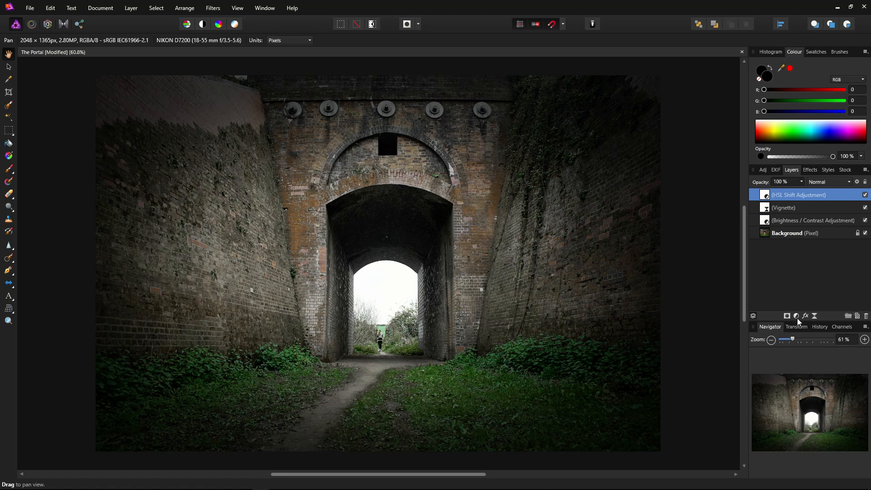
# Step: Add a Channel Mixer and set the blue output's green to 150% and red to -50%
pyautogui.click(795, 315)
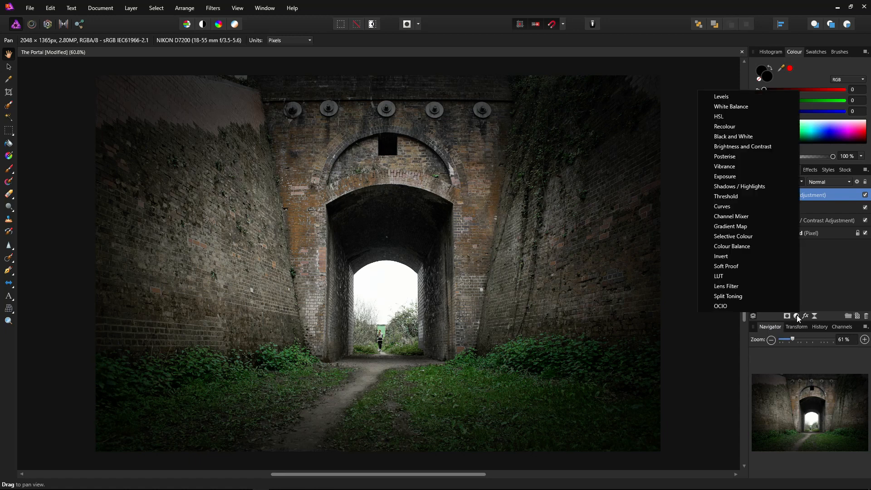
pyautogui.click(730, 216)
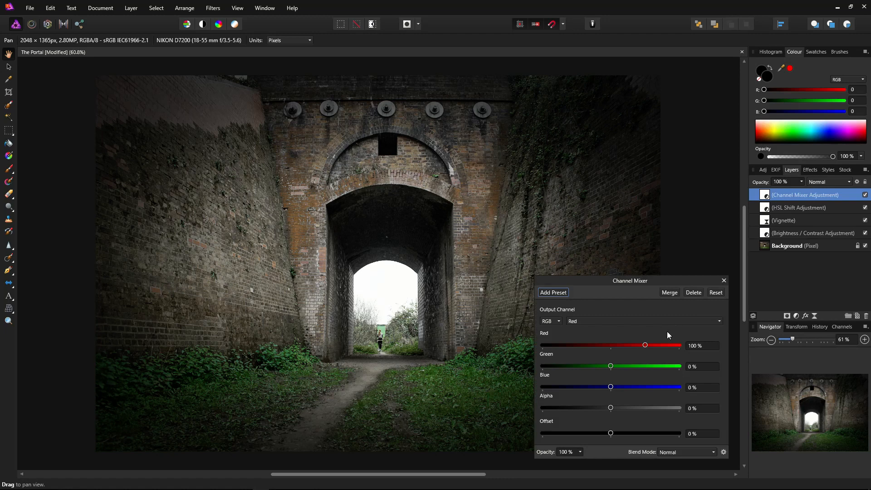
pyautogui.moveTo(659, 337)
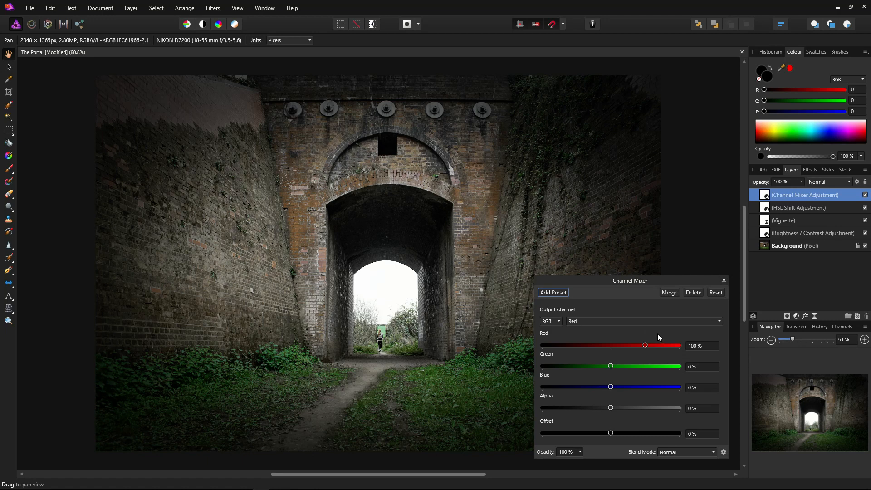
pyautogui.moveTo(659, 333)
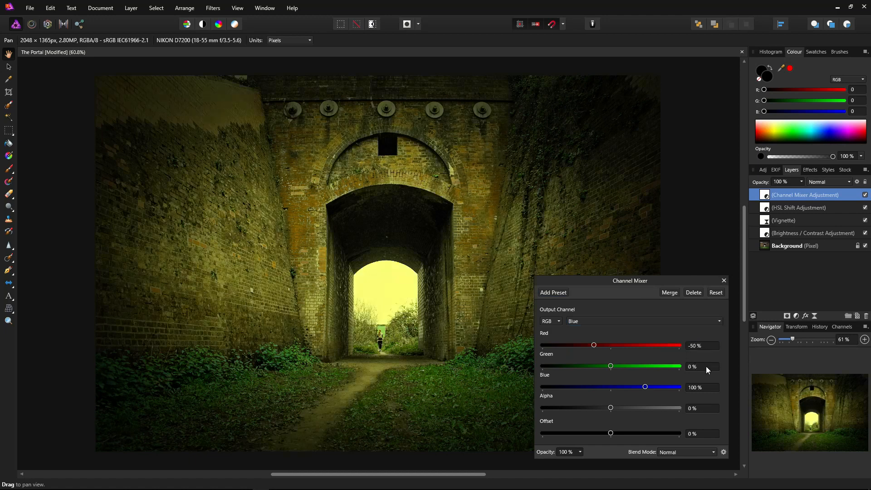
pyautogui.click(702, 366)
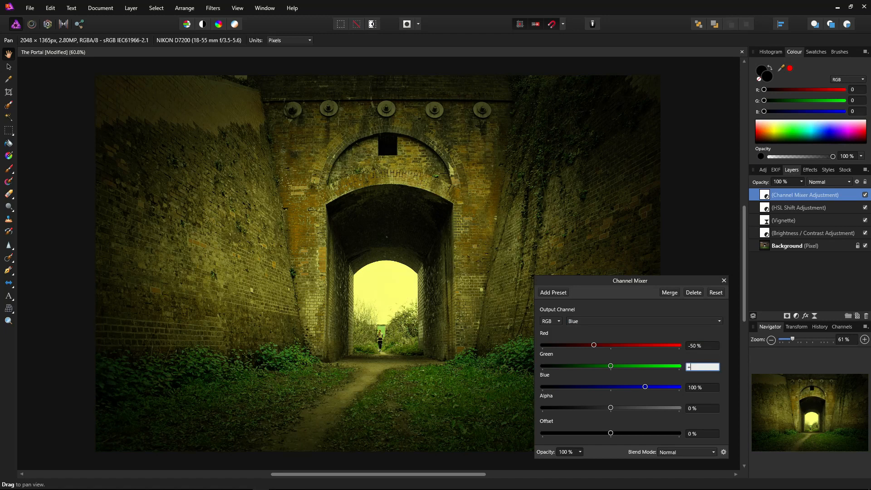
pyautogui.moveTo(611, 366); pyautogui.dragTo(661, 366)
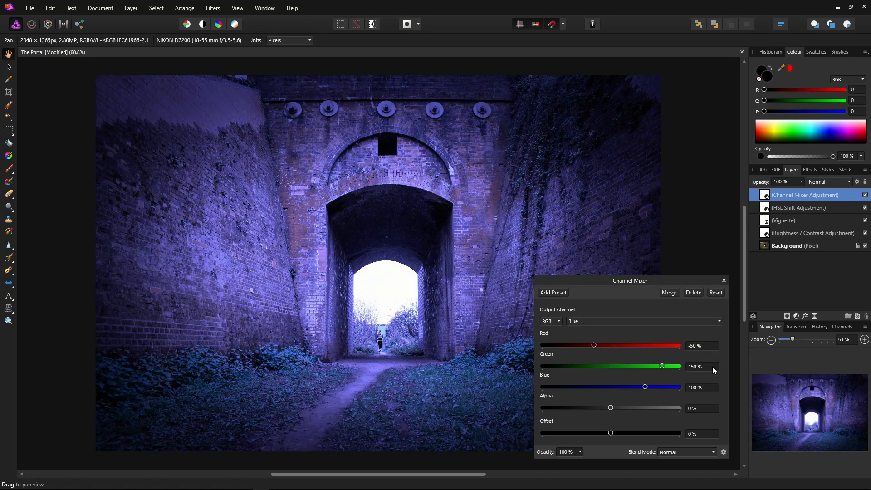
pyautogui.moveTo(644, 387); pyautogui.dragTo(610, 386)
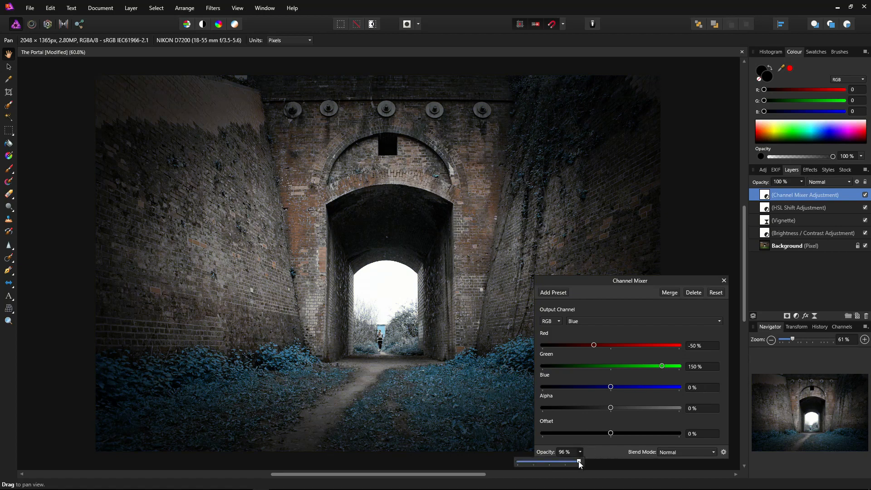
# Step: Fade the Channel Mixer to 34% opacity and close its settings
pyautogui.moveTo(578, 462); pyautogui.dragTo(543, 462)
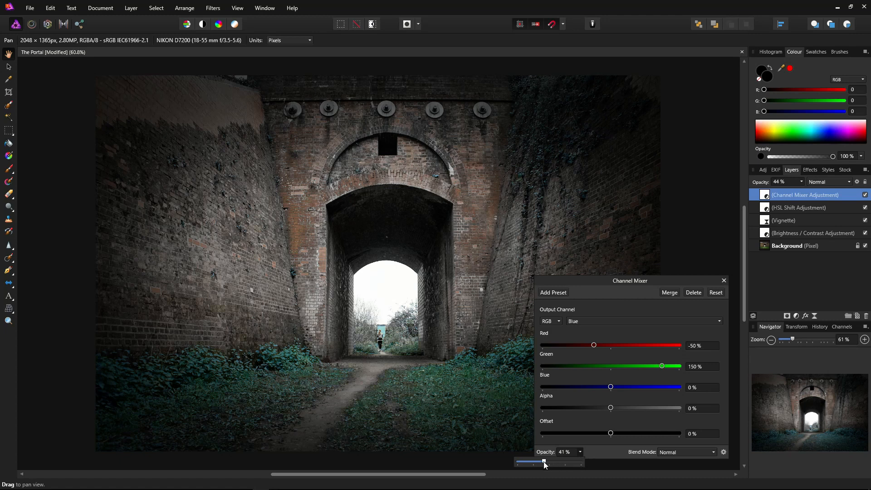
pyautogui.moveTo(543, 462); pyautogui.dragTo(539, 462)
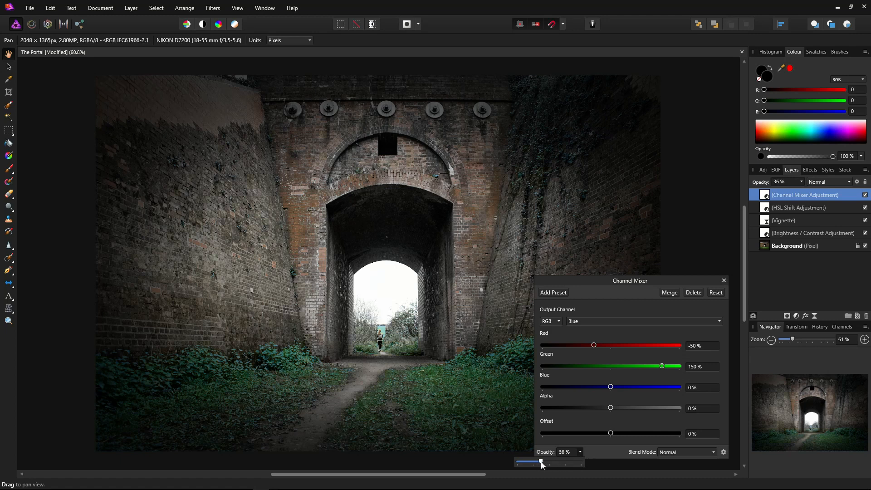
pyautogui.moveTo(541, 462); pyautogui.dragTo(537, 462)
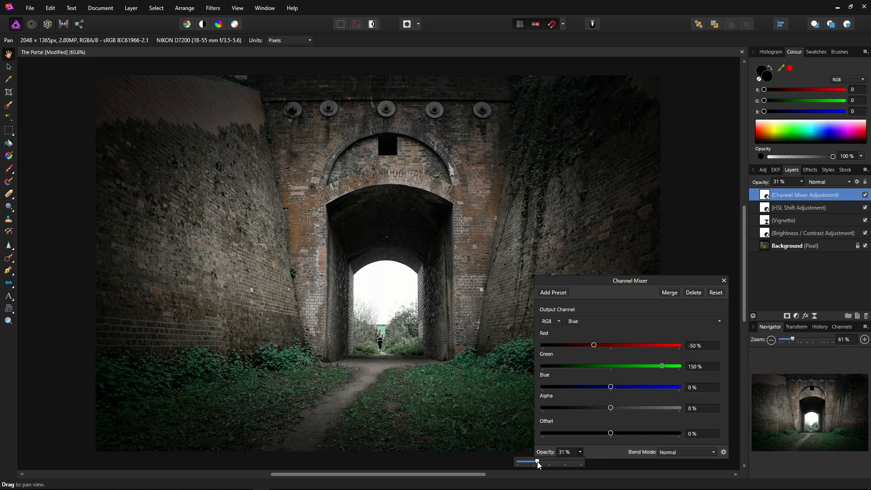
pyautogui.moveTo(533, 462); pyautogui.dragTo(539, 462)
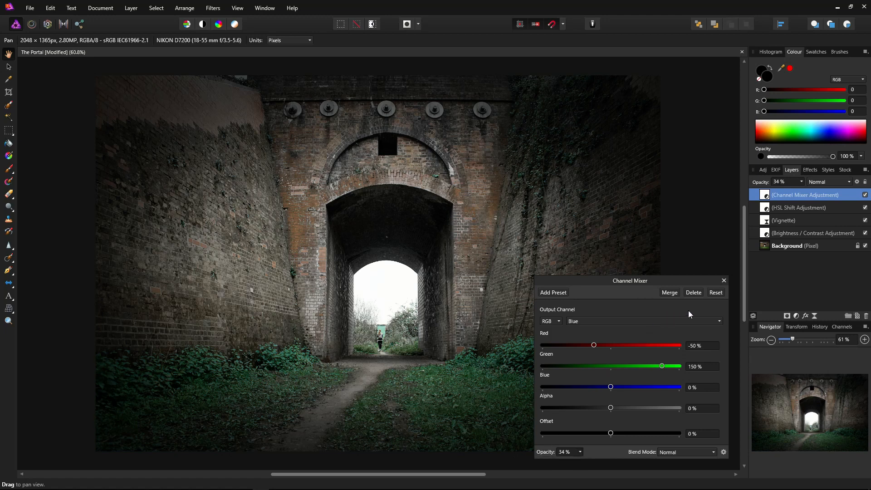
pyautogui.click(724, 280)
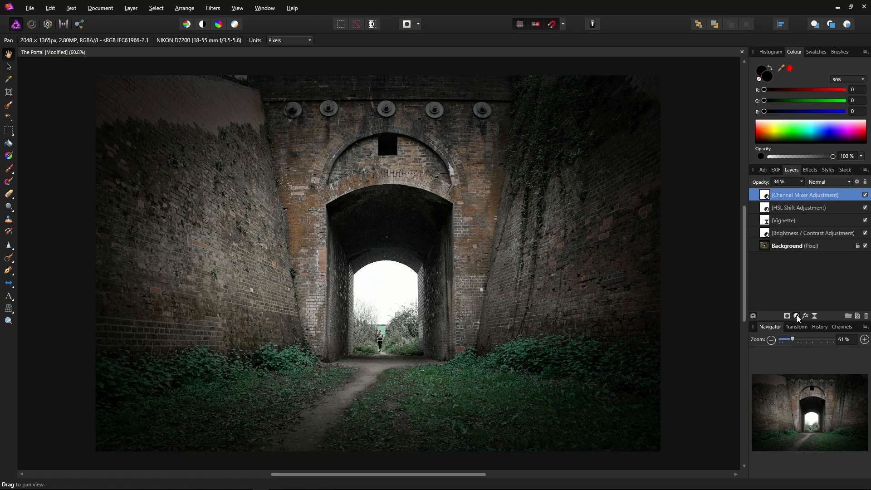
pyautogui.click(796, 315)
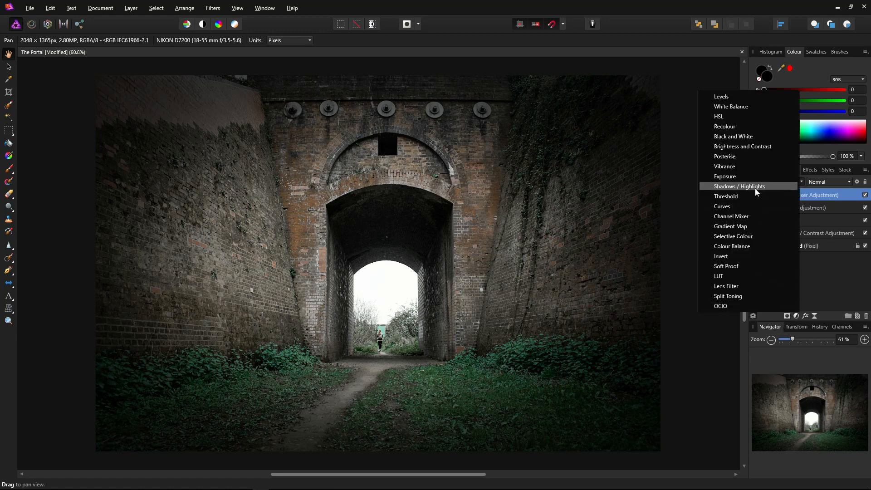
pyautogui.click(738, 186)
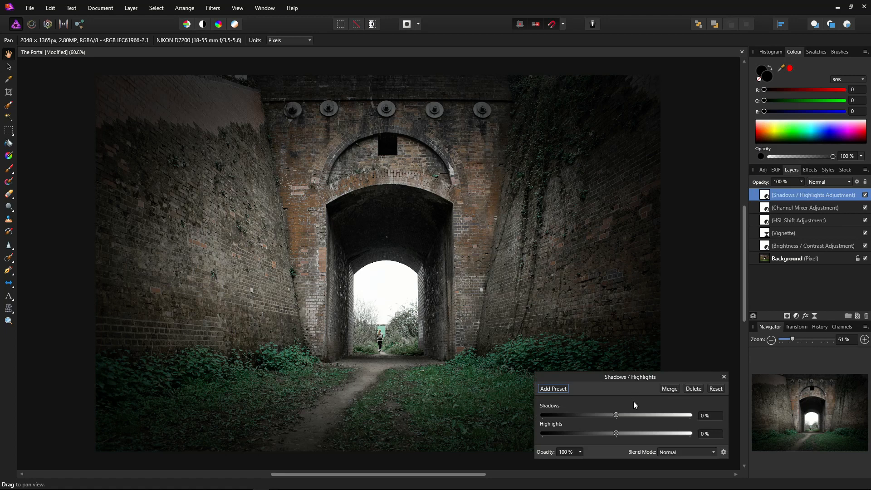
pyautogui.moveTo(630, 405)
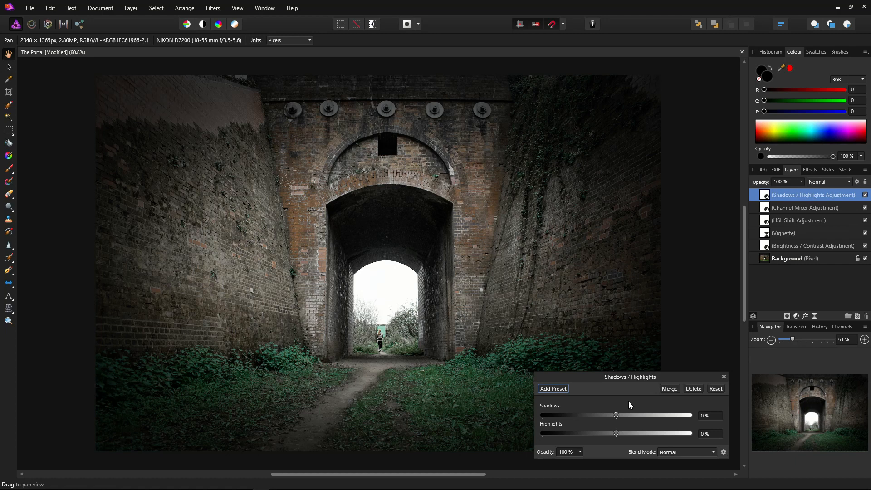
pyautogui.moveTo(628, 407)
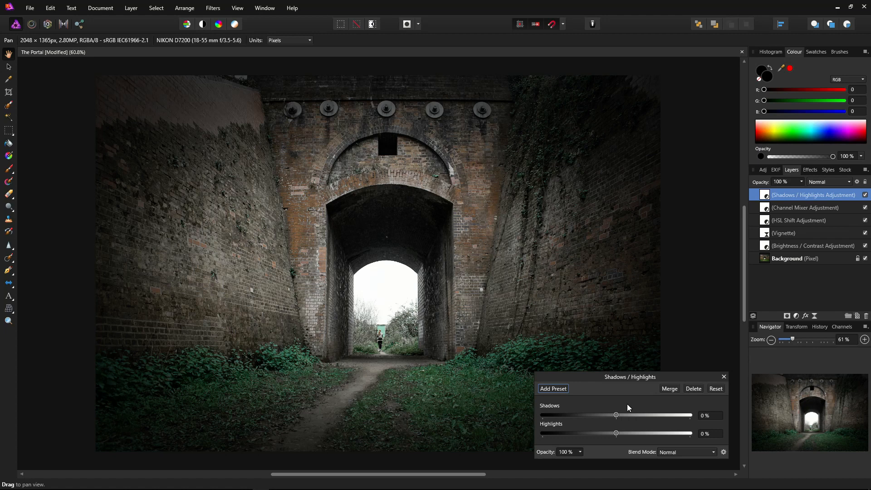
pyautogui.moveTo(631, 404)
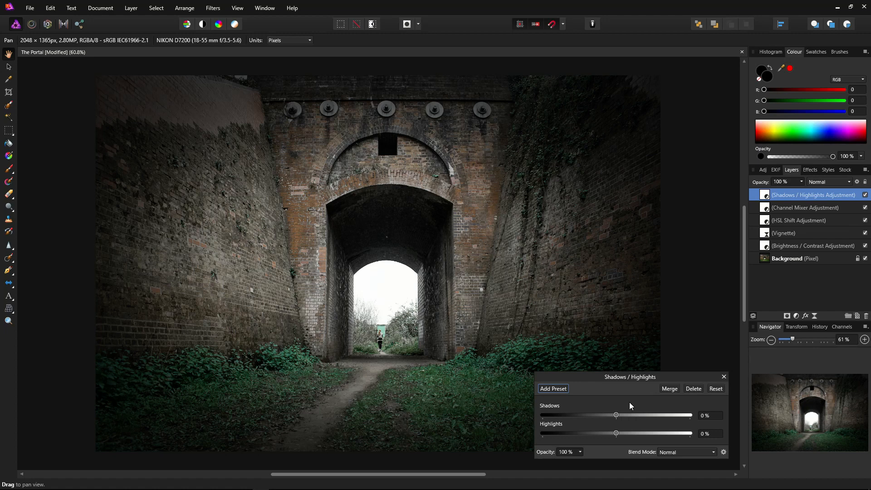
# Step: Drag shadows to -200% and highlights to 200% for a contrasty tunnel
pyautogui.moveTo(616, 415); pyautogui.dragTo(570, 414)
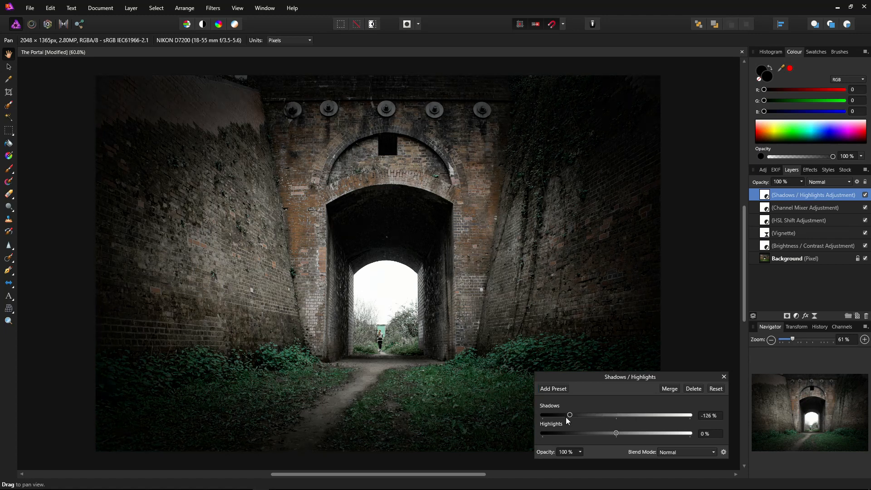
pyautogui.moveTo(569, 415); pyautogui.dragTo(542, 415)
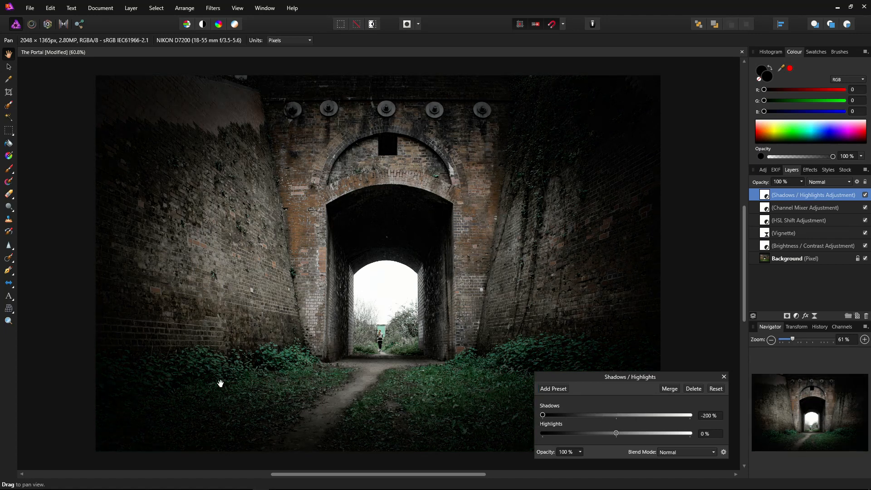
pyautogui.moveTo(152, 355)
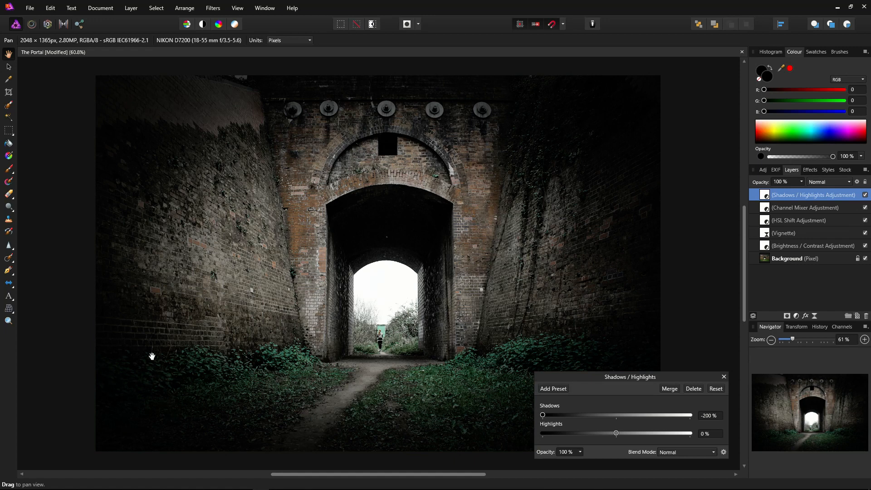
pyautogui.moveTo(637, 410)
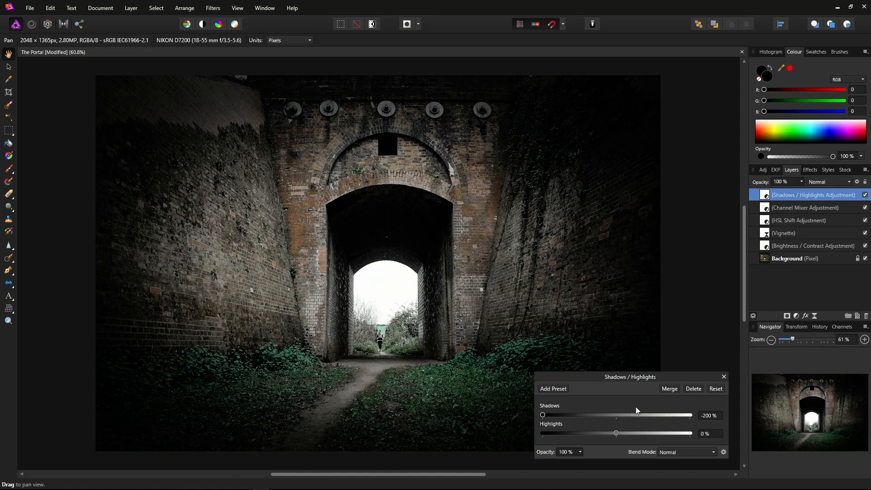
pyautogui.moveTo(616, 433); pyautogui.dragTo(624, 432)
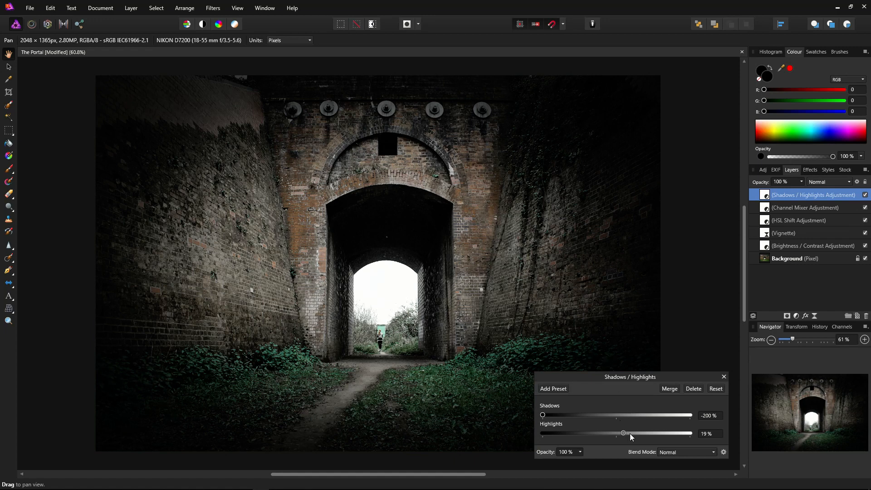
pyautogui.moveTo(623, 433); pyautogui.dragTo(690, 433)
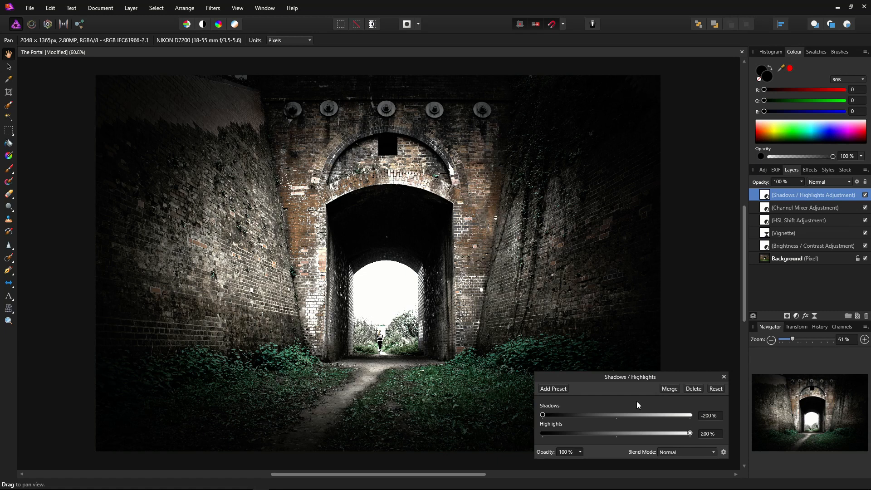
pyautogui.moveTo(381, 412)
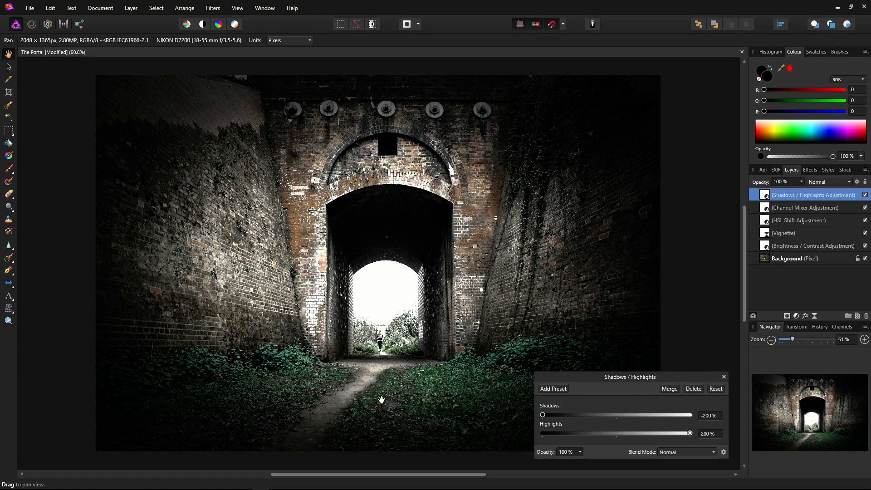
pyautogui.moveTo(288, 276)
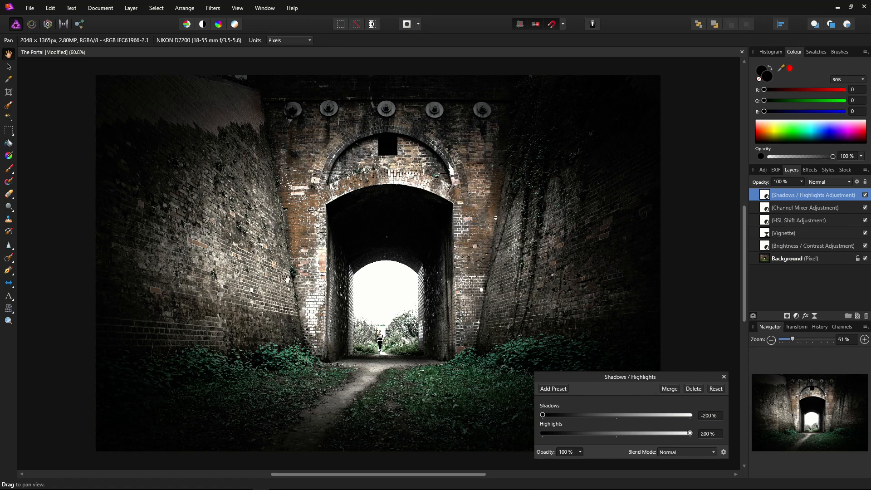
pyautogui.moveTo(267, 345)
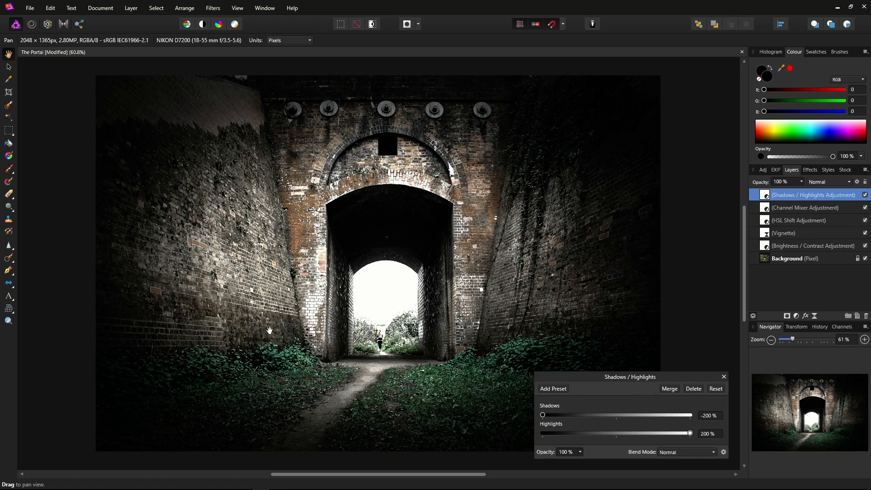
pyautogui.moveTo(331, 346)
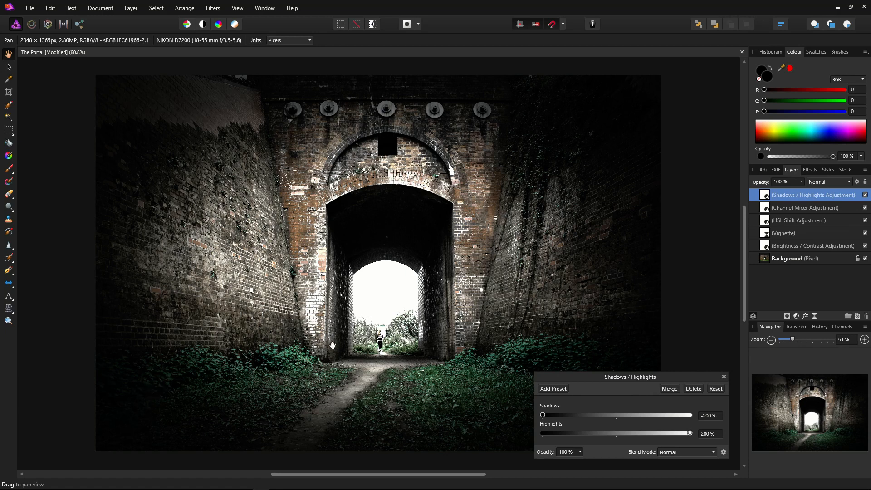
pyautogui.moveTo(541, 264)
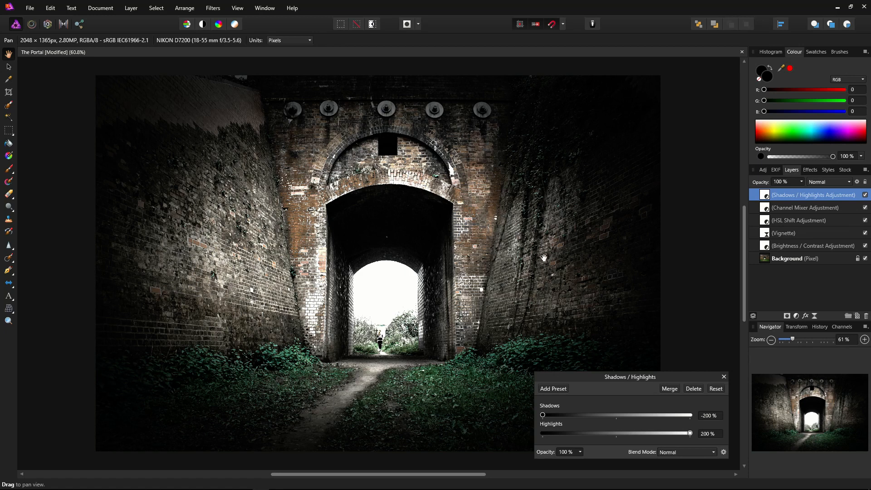
pyautogui.moveTo(724, 376)
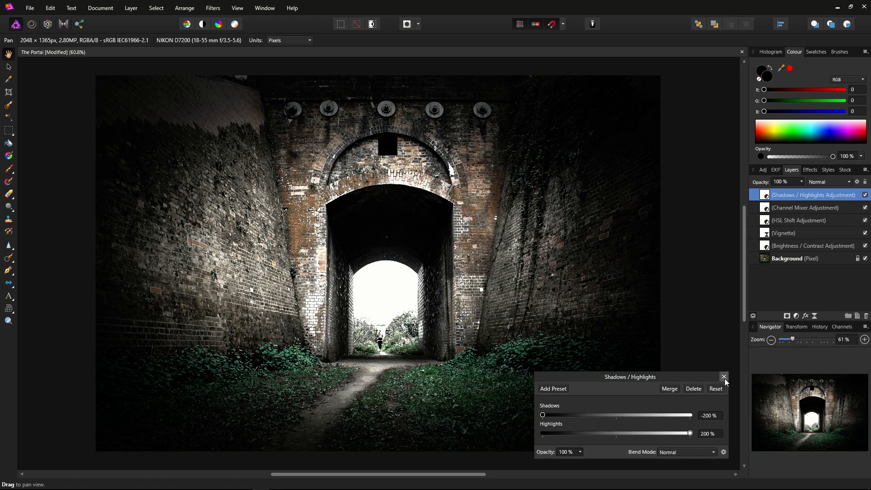
pyautogui.moveTo(724, 380)
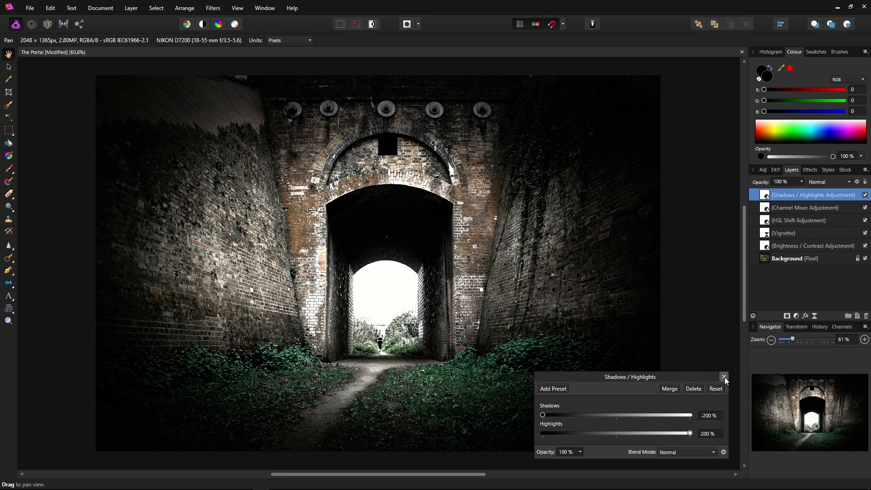
# Step: Add a second Shadows/Highlights adjustment with shadows -200% and highlights 200%
pyautogui.click(724, 377)
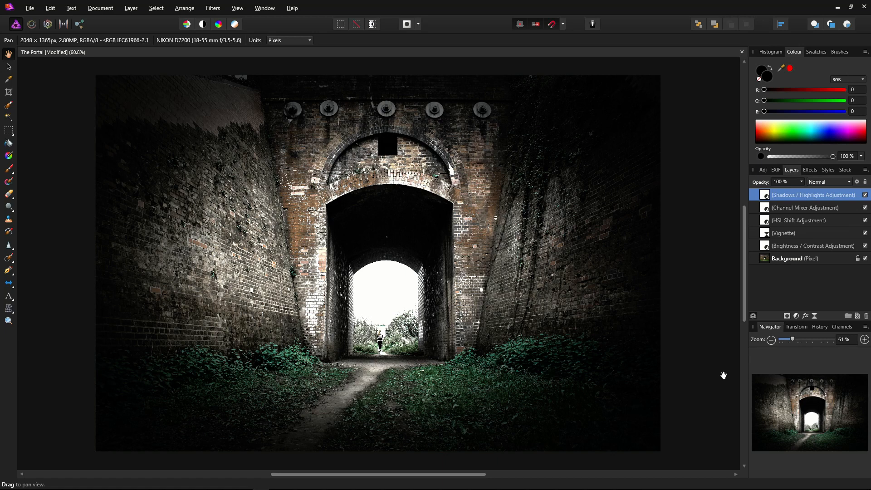
pyautogui.moveTo(787, 316)
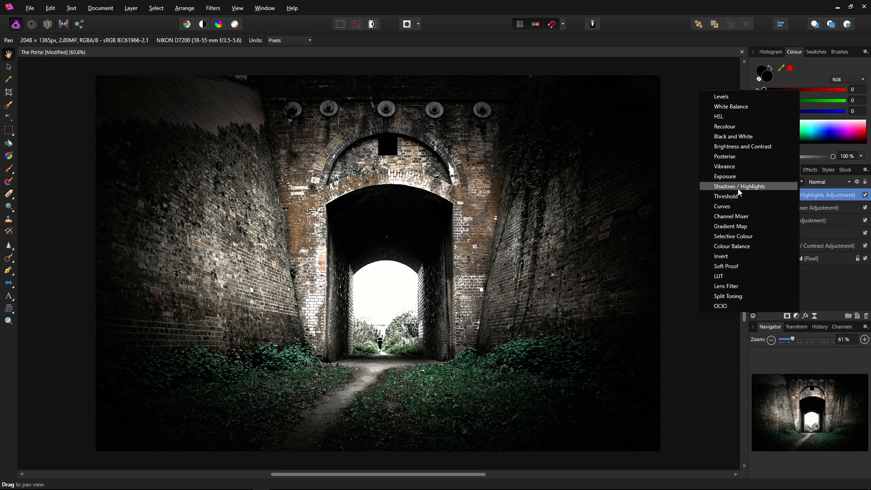
pyautogui.click(739, 186)
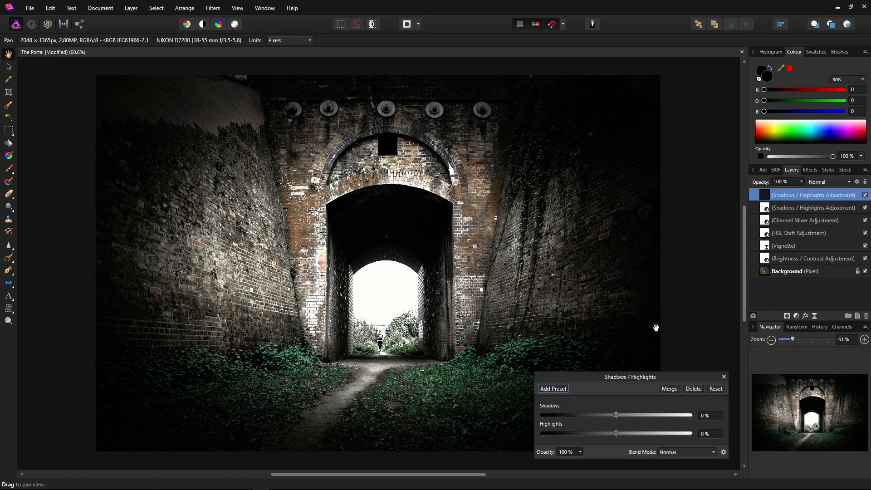
pyautogui.moveTo(637, 410)
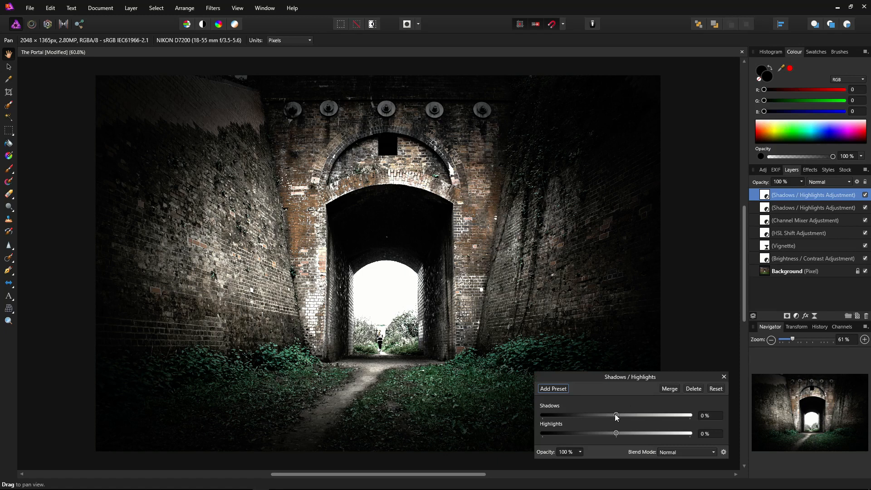
pyautogui.moveTo(615, 414); pyautogui.dragTo(541, 414)
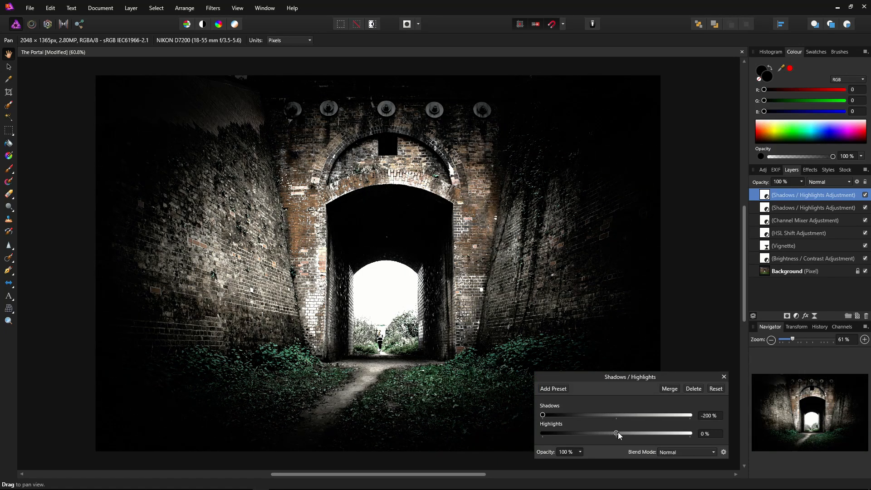
pyautogui.moveTo(615, 432); pyautogui.dragTo(689, 433)
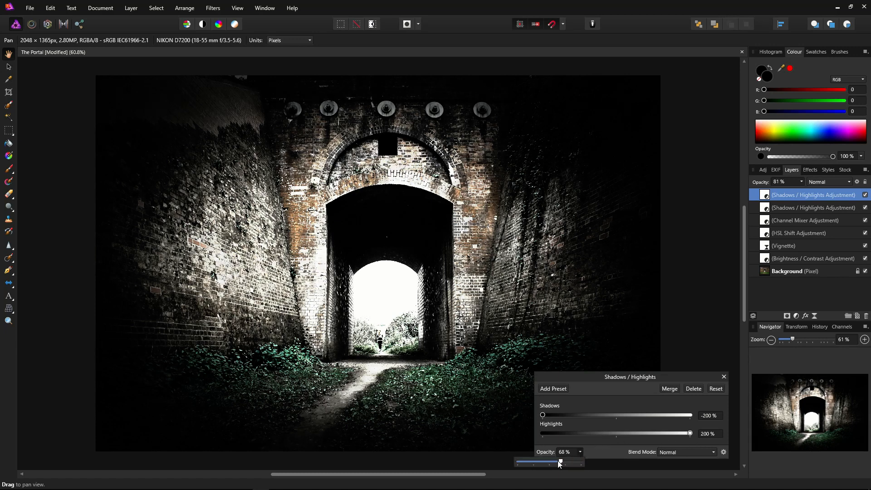
# Step: Fade the new adjustment's opacity down to 11%
pyautogui.moveTo(558, 462); pyautogui.dragTo(532, 462)
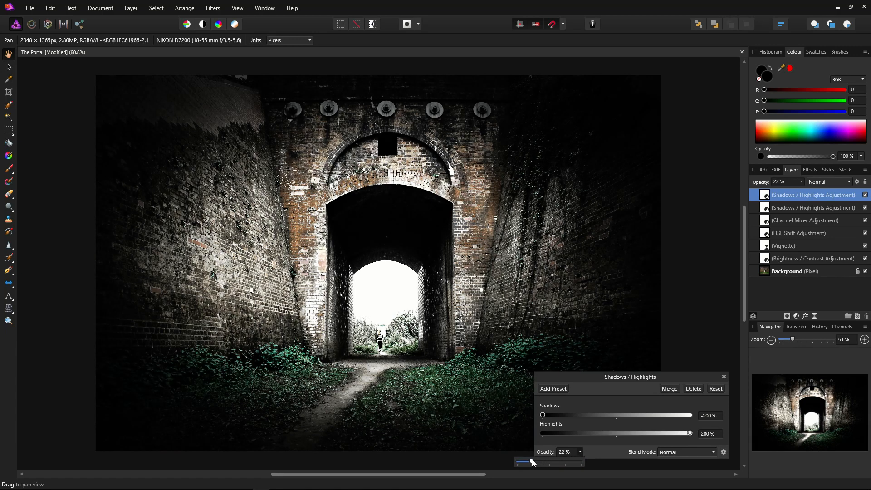
pyautogui.moveTo(532, 462); pyautogui.dragTo(526, 461)
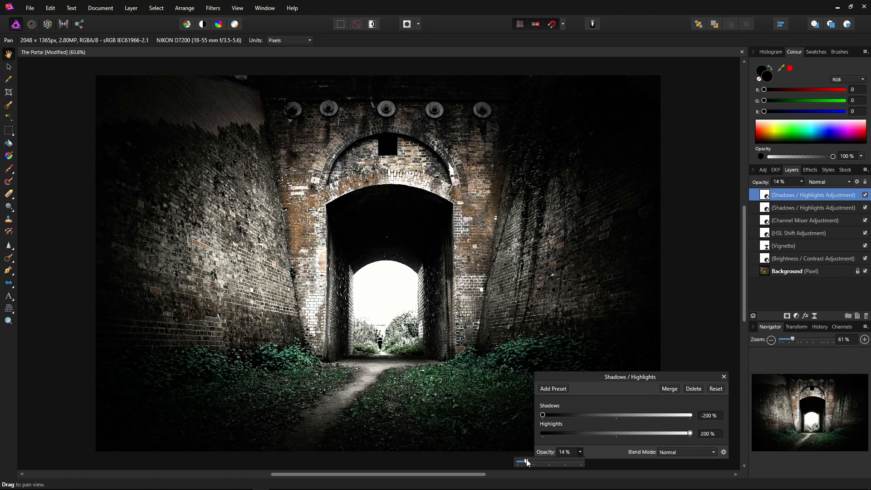
pyautogui.moveTo(526, 462); pyautogui.dragTo(522, 462)
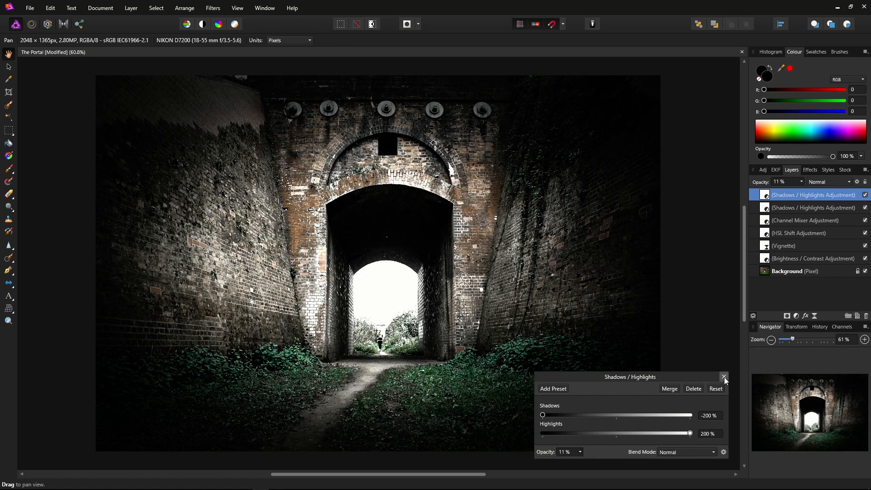
# Step: Close the second Shadows/Highlights settings, keeping its 11% effect
pyautogui.click(724, 377)
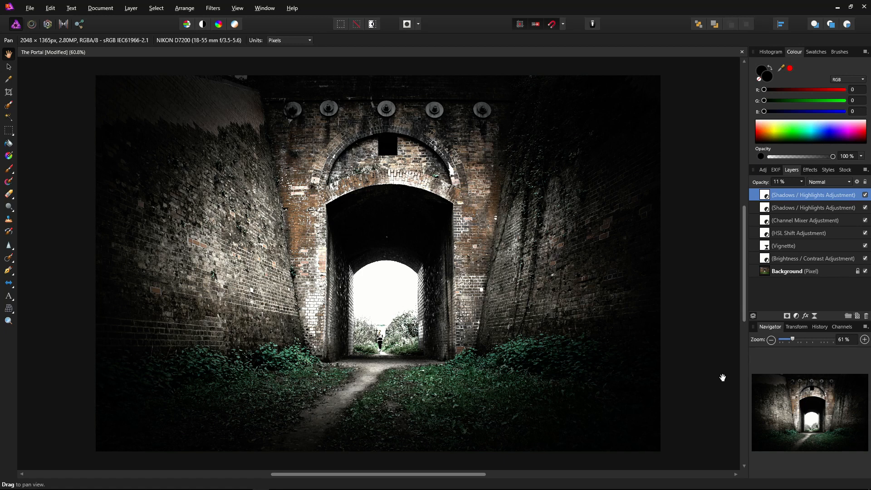
pyautogui.moveTo(109, 172)
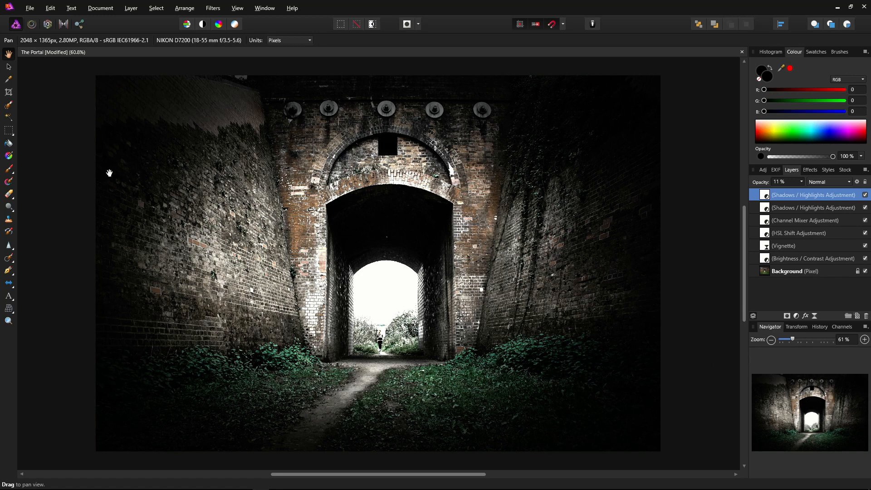
pyautogui.moveTo(136, 72)
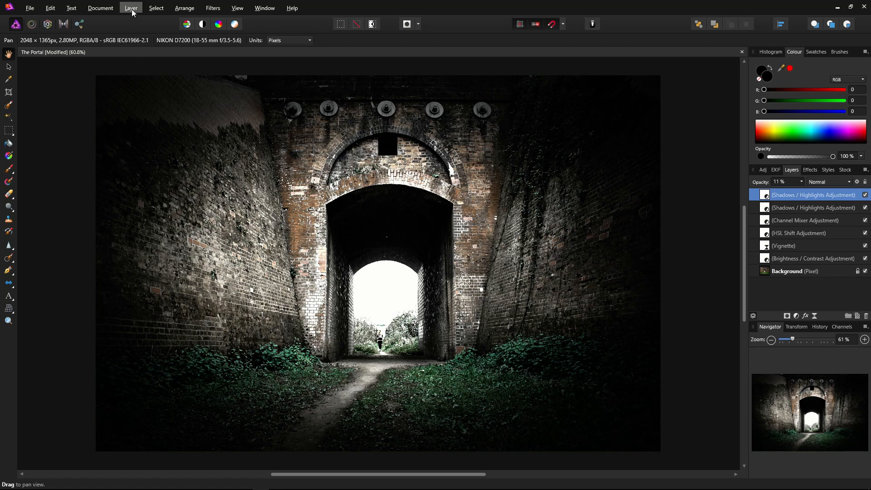
# Step: Create a new Fill layer atop the stack and colour it pure black (R0 G0 B0)
pyautogui.click(131, 8)
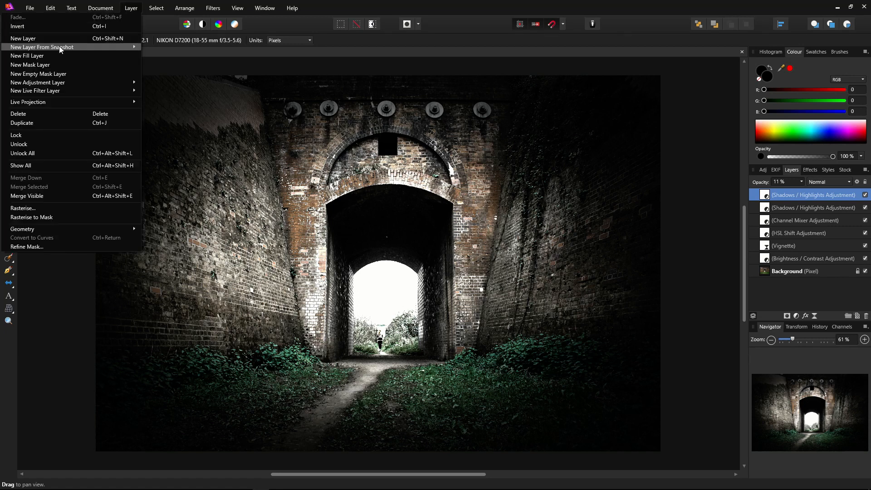
pyautogui.moveTo(48, 56)
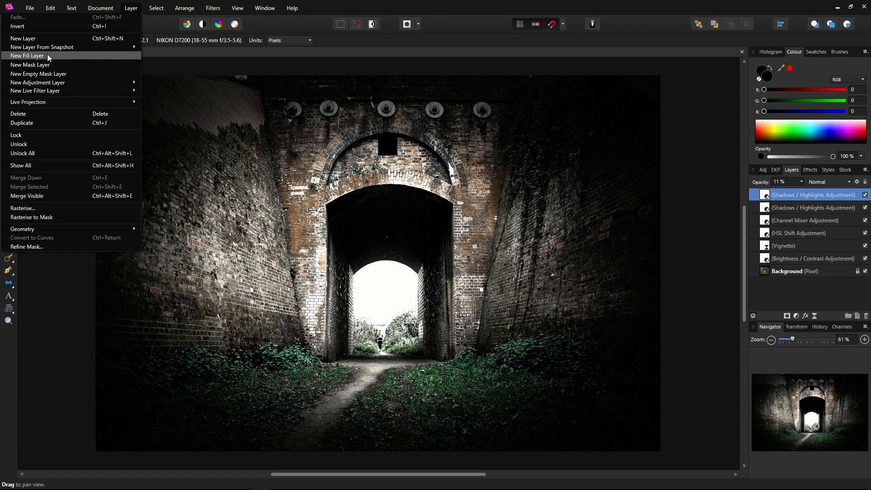
pyautogui.click(27, 55)
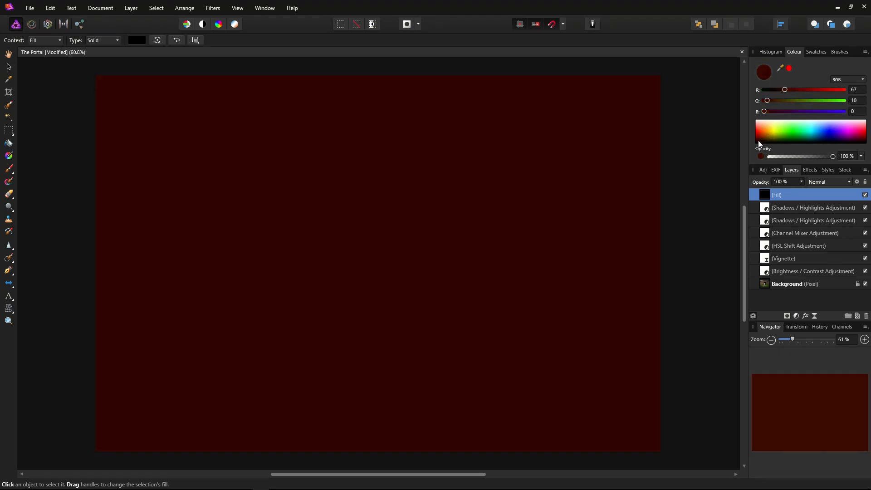
pyautogui.moveTo(784, 90); pyautogui.dragTo(770, 90)
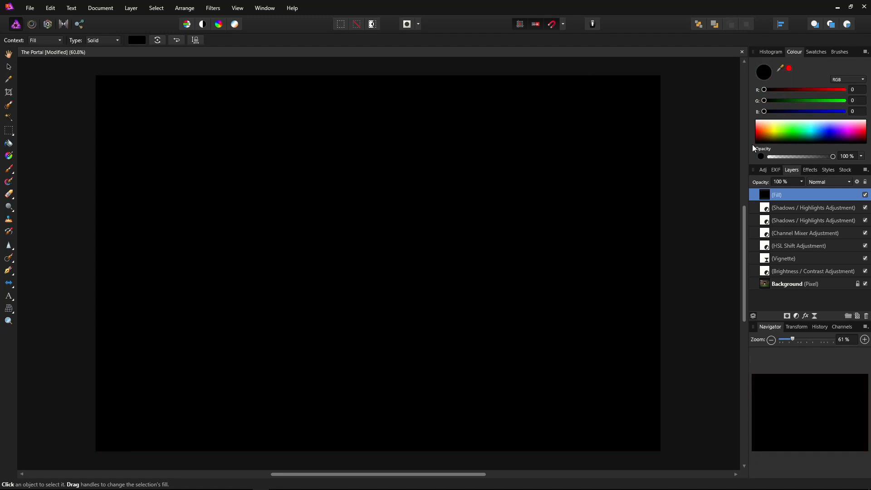
pyautogui.moveTo(753, 178)
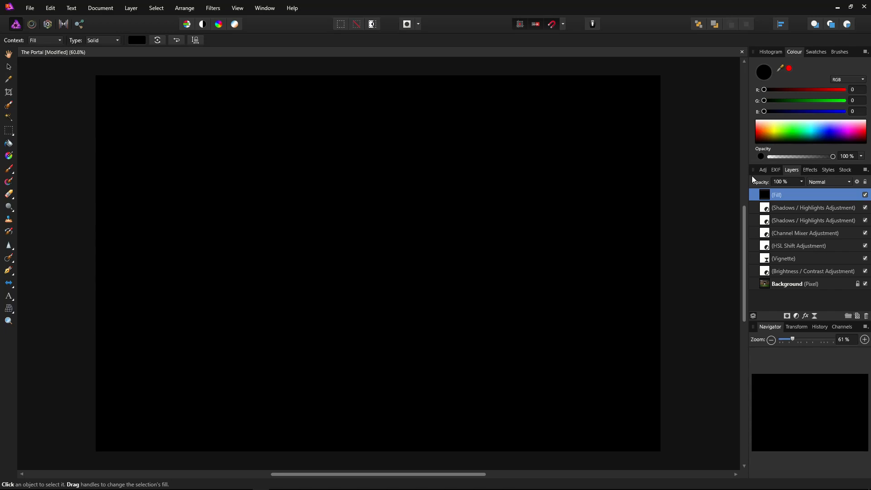
# Step: Drag the black Fill layer below Background so the tunnel photo shows again
pyautogui.click(795, 283)
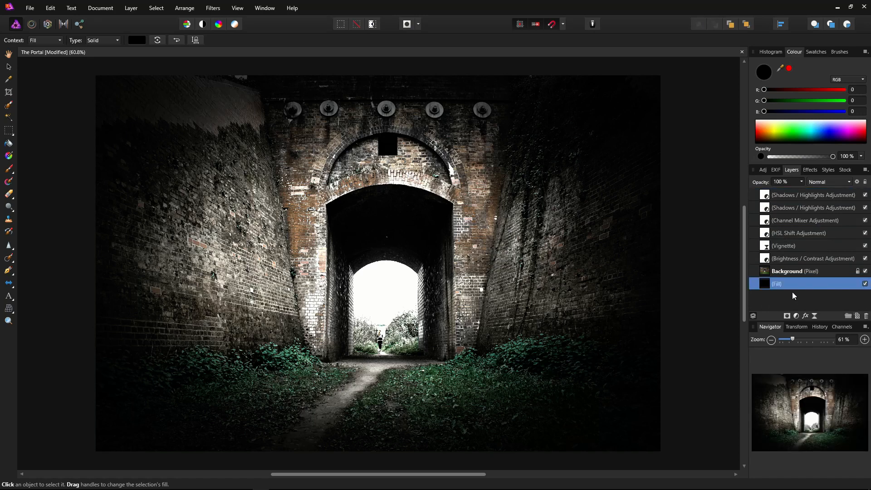
pyautogui.moveTo(785, 299)
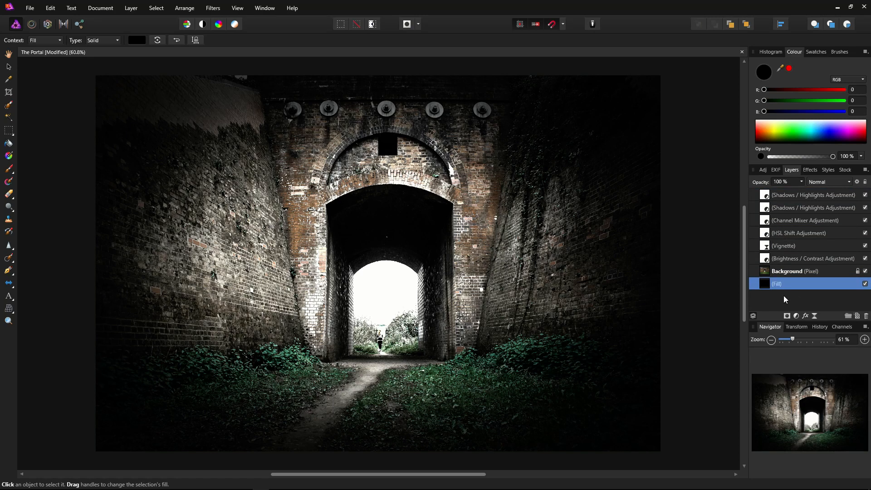
pyautogui.moveTo(771, 302)
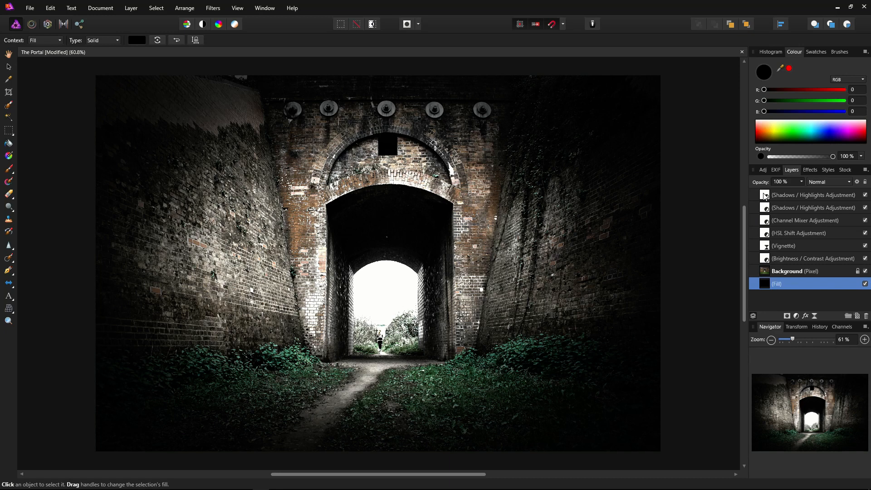
# Step: Merge Visible from the top adjustment layer into a new merged Pixel layer
pyautogui.rightClick(813, 194)
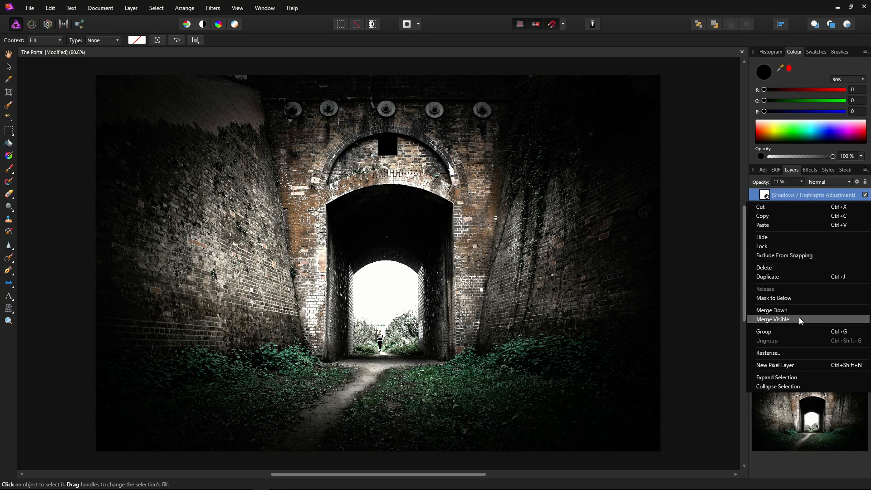
pyautogui.click(773, 319)
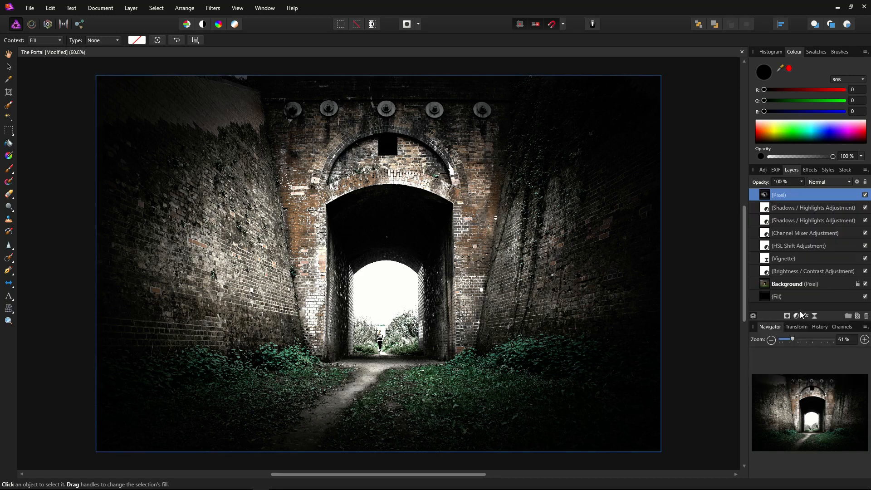
pyautogui.moveTo(802, 306)
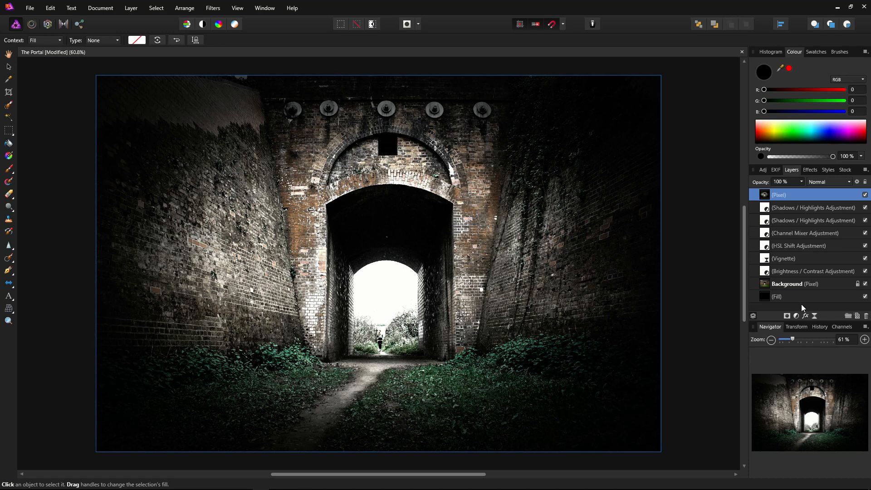
pyautogui.moveTo(808, 248)
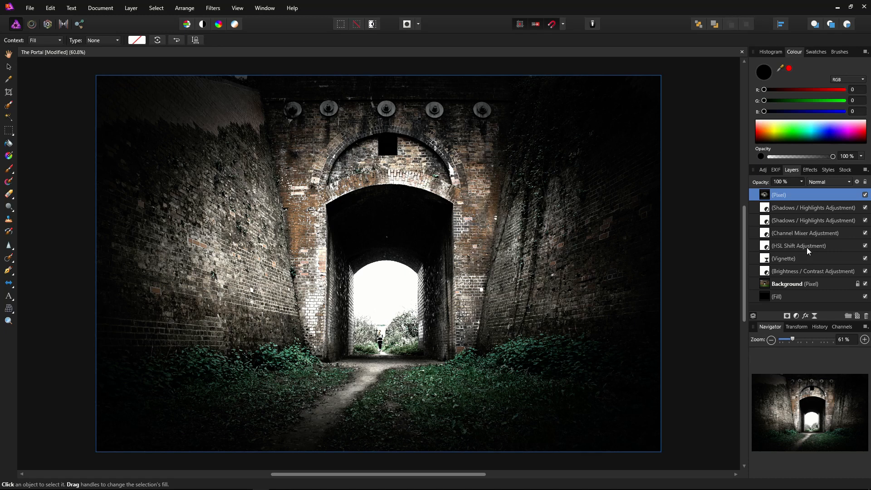
# Step: Select the adjustments down to Background, hide them, and reselect the merged Pixel layer
pyautogui.click(813, 206)
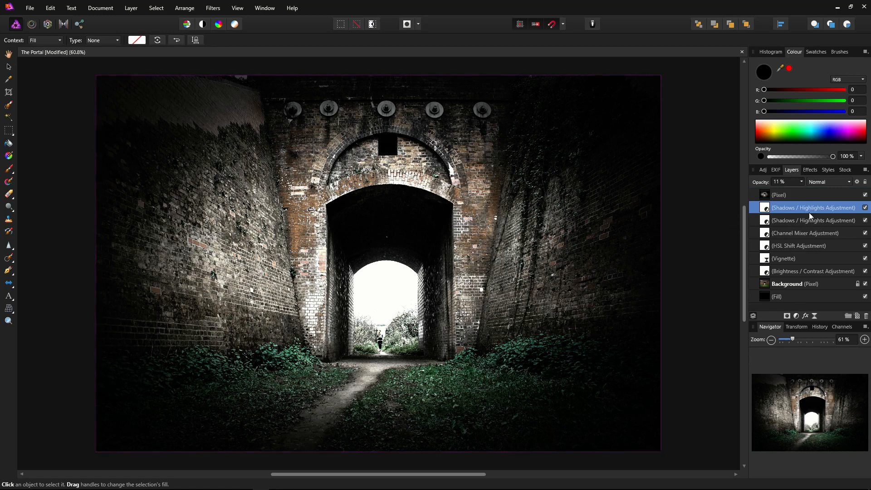
pyautogui.click(795, 283)
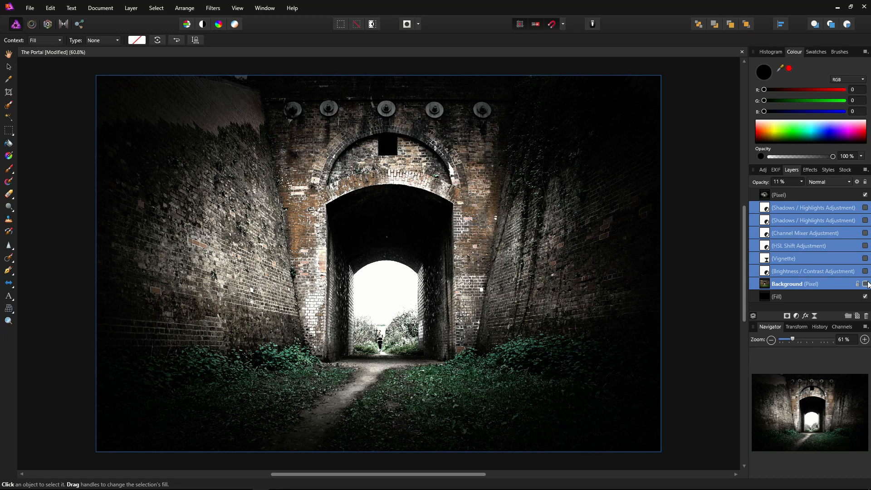
pyautogui.moveTo(831, 303)
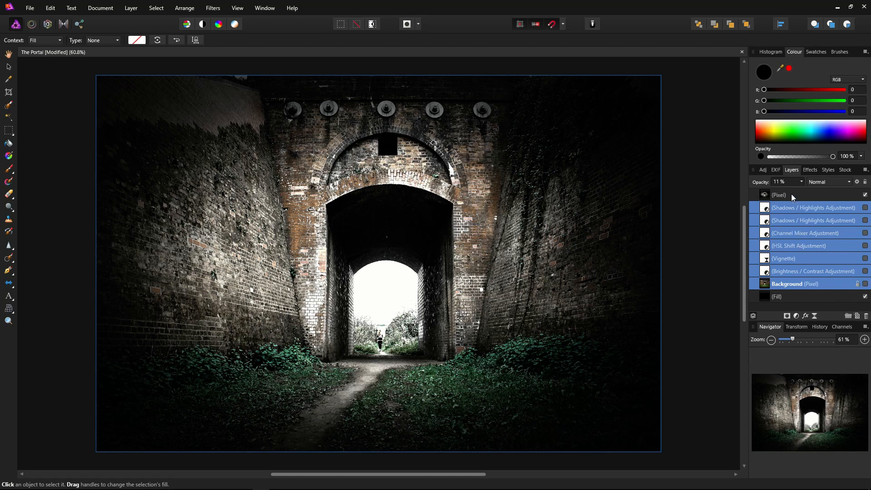
pyautogui.click(792, 195)
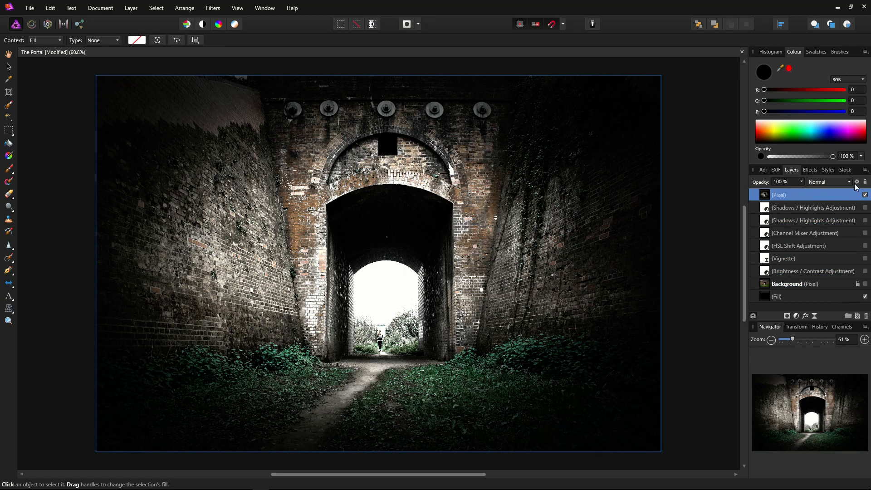
# Step: Open Blend Options for the merged Pixel layer
pyautogui.click(857, 182)
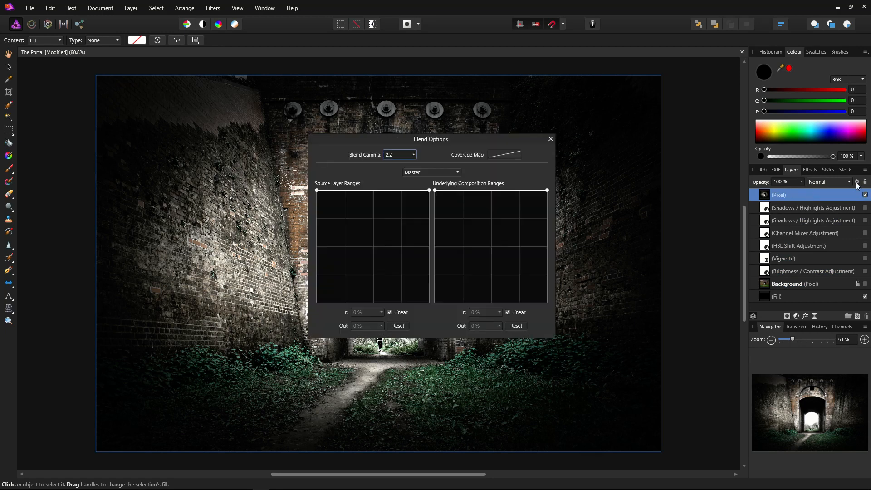
pyautogui.moveTo(401, 206)
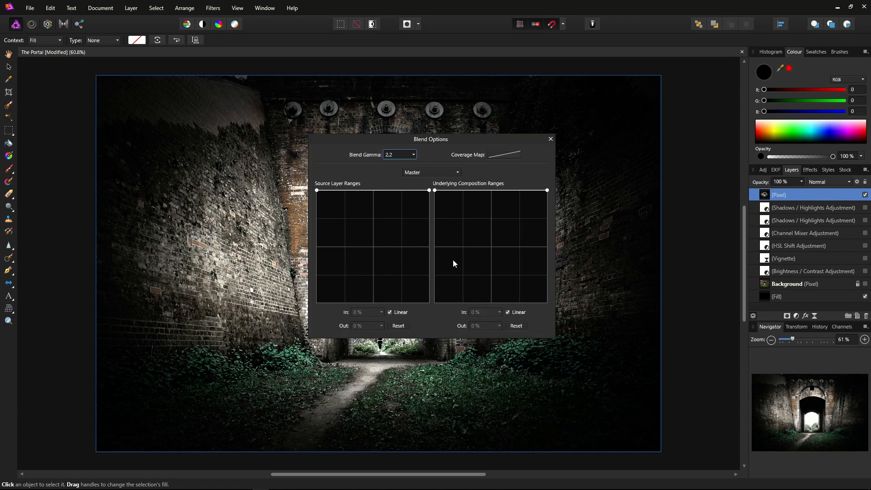
pyautogui.moveTo(376, 238)
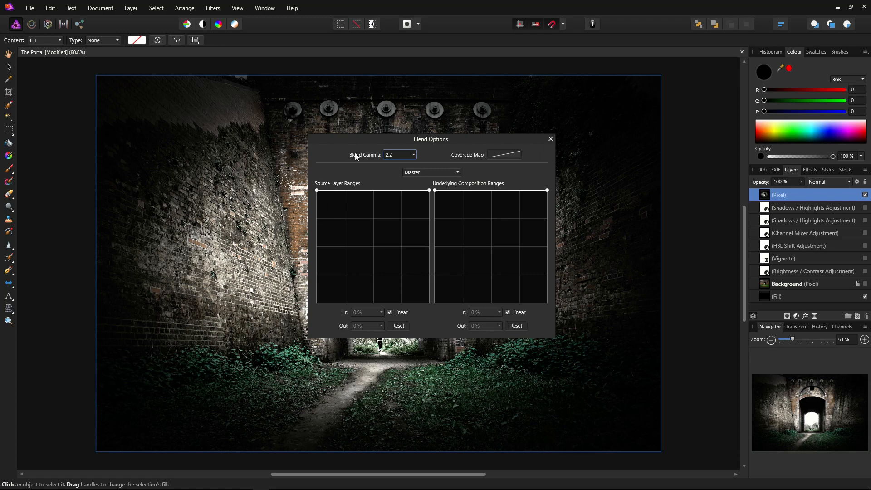
# Step: Drag the source range's left node to about In 65.5%, Out 0%, leaving only the brightest tones visible
pyautogui.moveTo(430, 139); pyautogui.dragTo(597, 130)
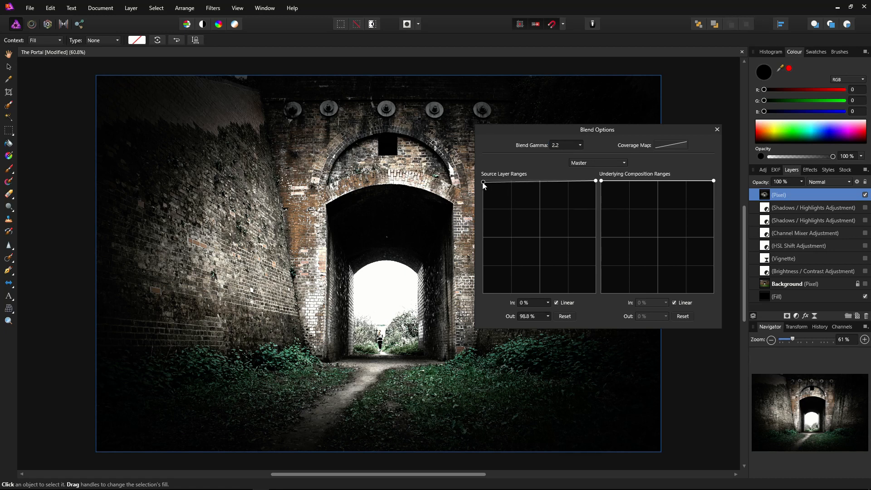
pyautogui.moveTo(482, 185); pyautogui.dragTo(491, 212)
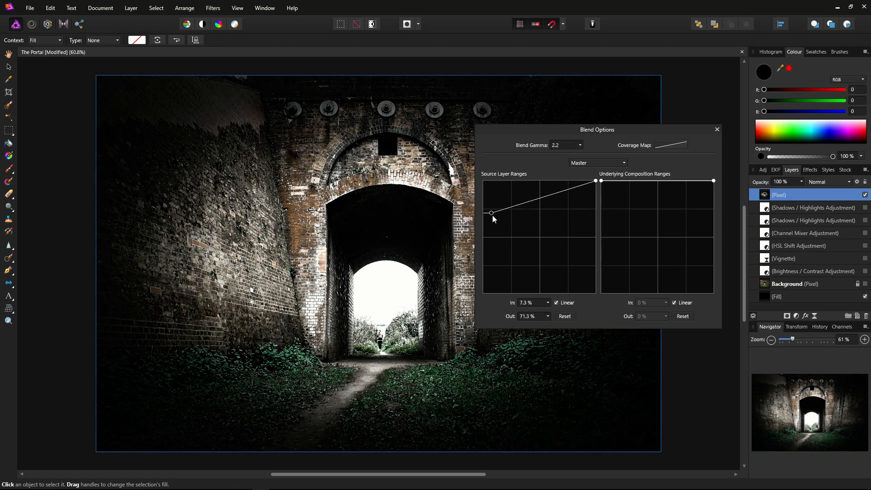
pyautogui.moveTo(490, 212); pyautogui.dragTo(500, 248)
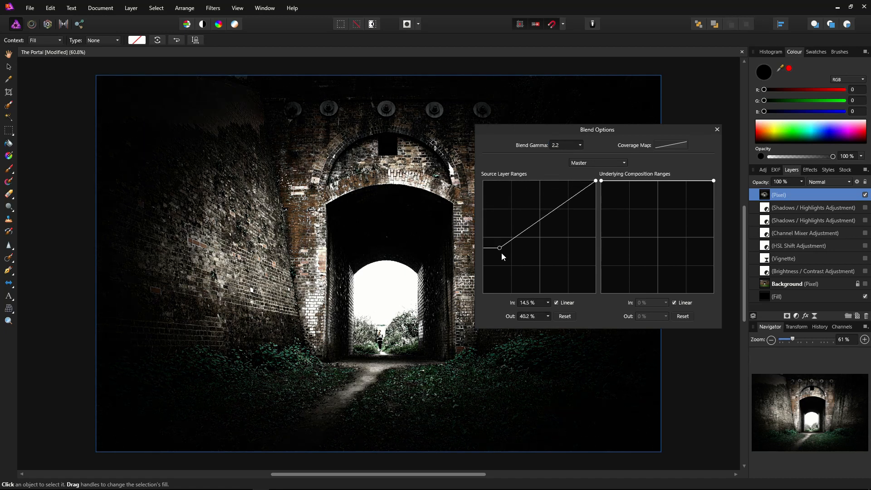
pyautogui.moveTo(499, 248); pyautogui.dragTo(516, 288)
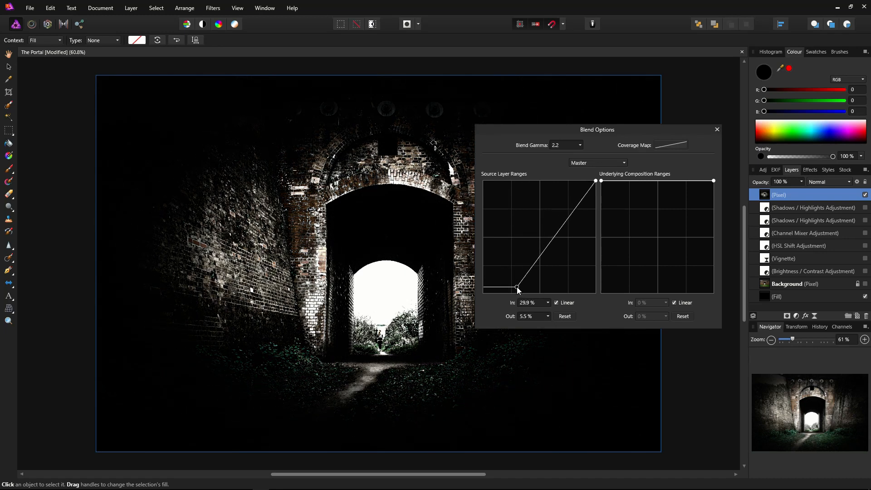
pyautogui.moveTo(517, 289); pyautogui.dragTo(542, 294)
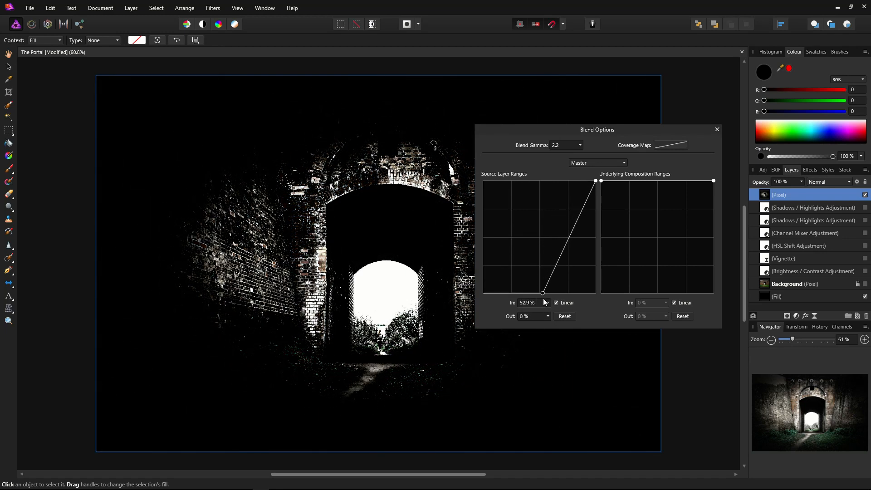
pyautogui.moveTo(543, 293); pyautogui.dragTo(553, 293)
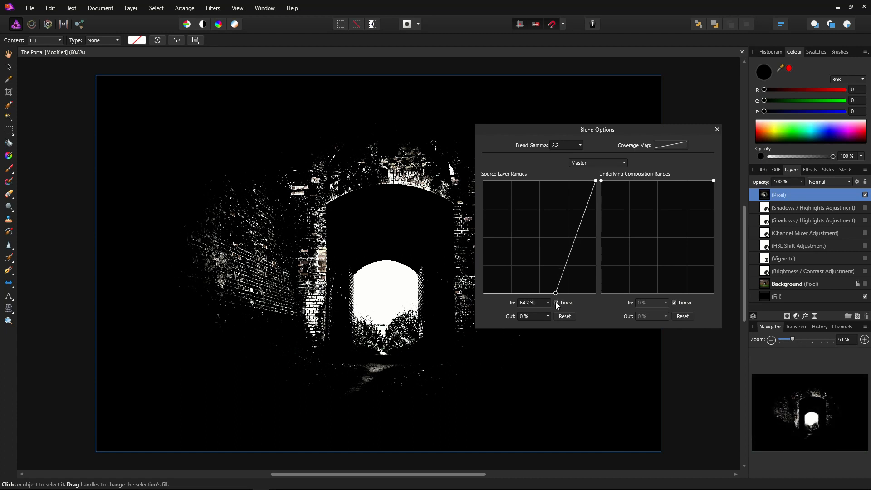
pyautogui.moveTo(554, 293); pyautogui.dragTo(556, 293)
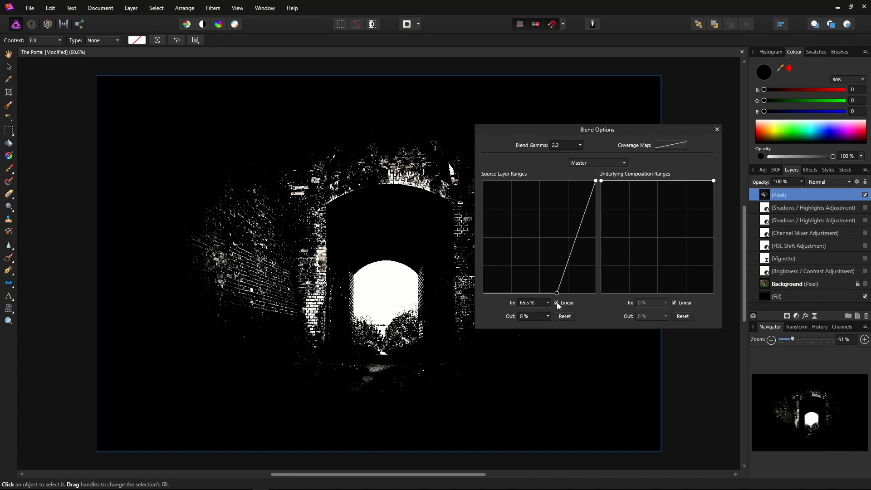
pyautogui.moveTo(581, 310)
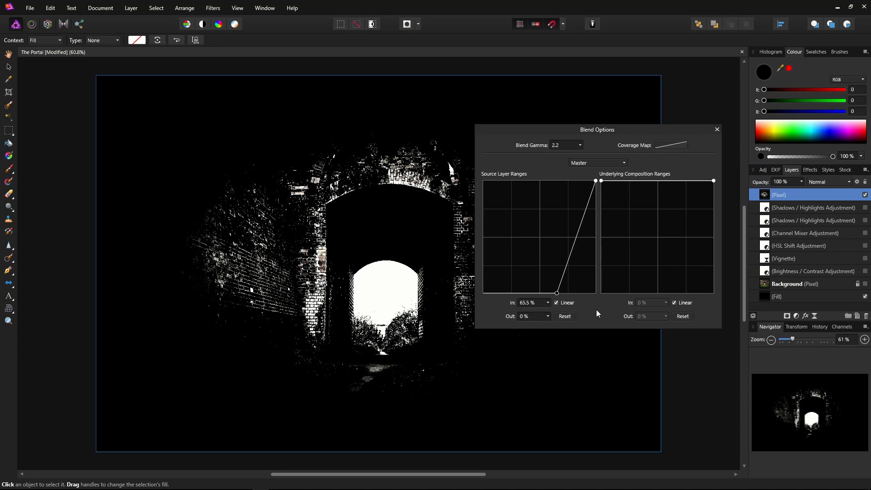
pyautogui.moveTo(687, 163)
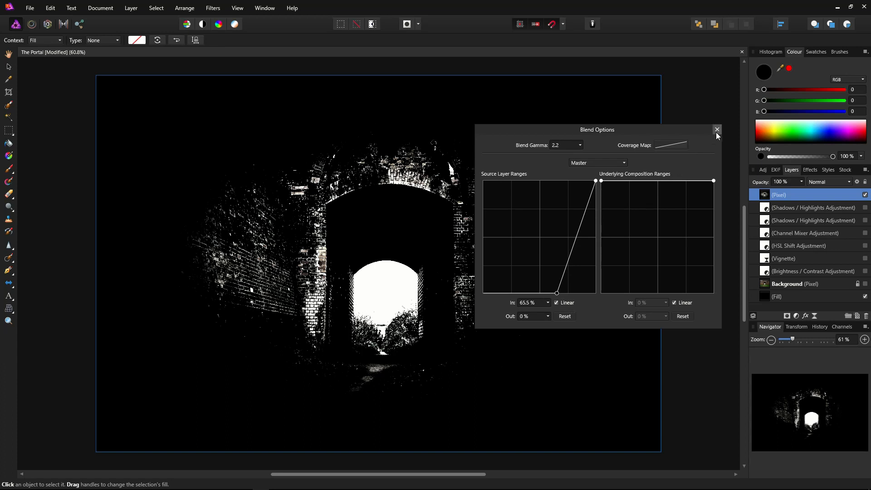
# Step: Close Blend Options and load a selection from the merged layer's bright areas
pyautogui.click(717, 129)
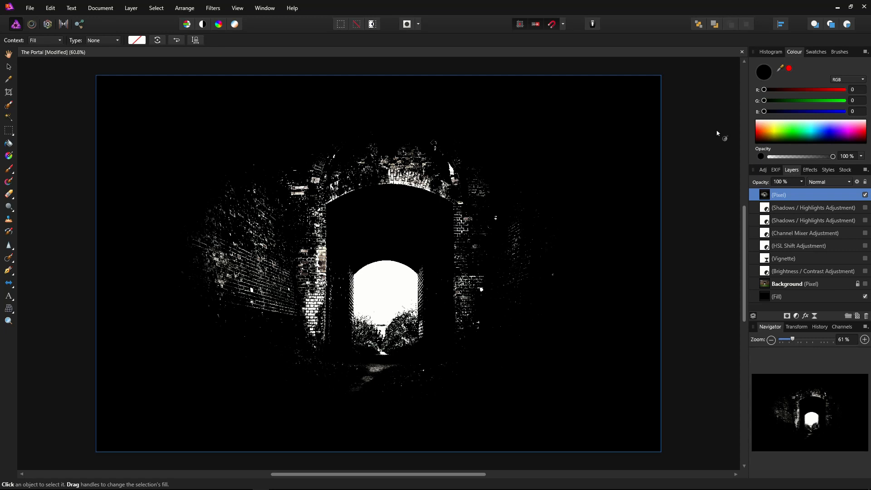
pyautogui.moveTo(775, 183)
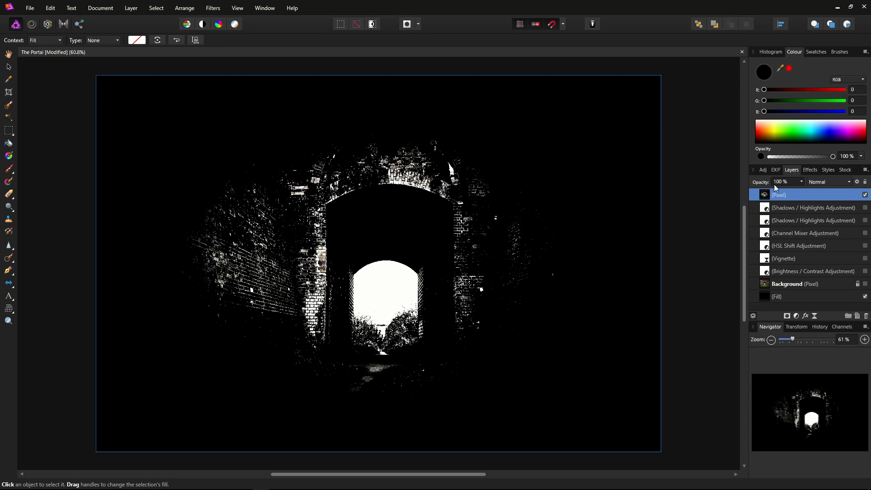
pyautogui.moveTo(726, 196)
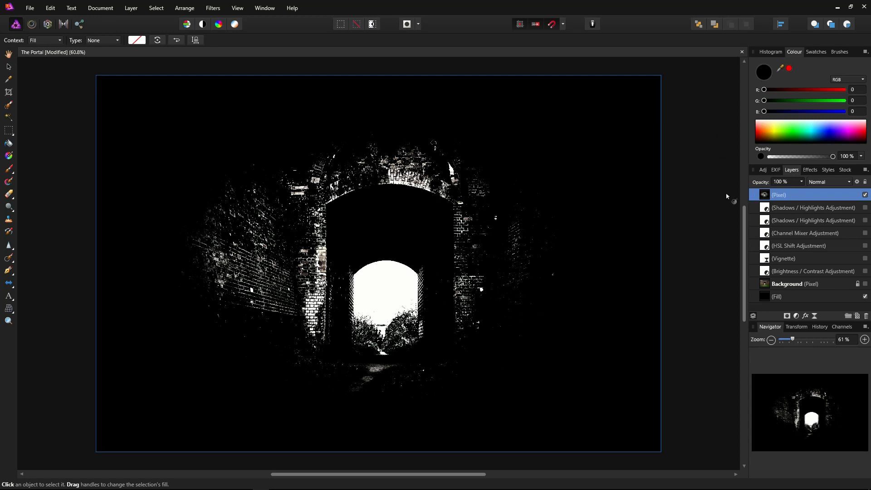
pyautogui.click(156, 7)
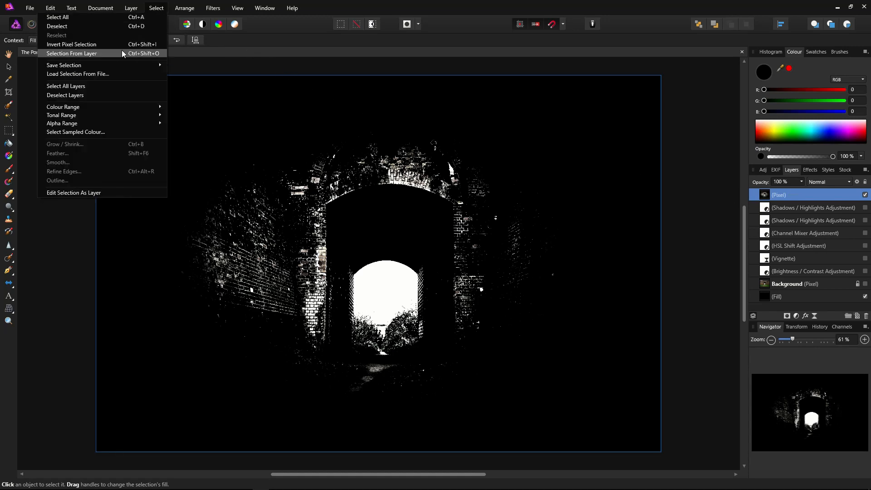
pyautogui.click(72, 52)
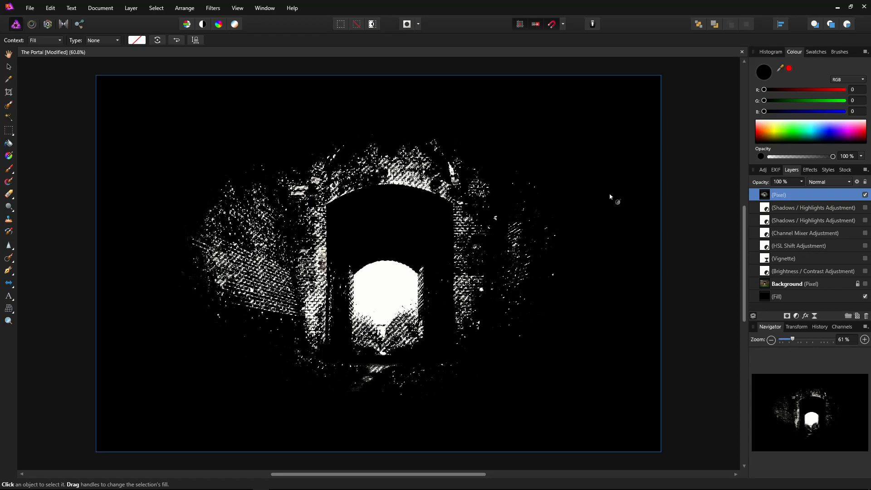
pyautogui.moveTo(793, 195)
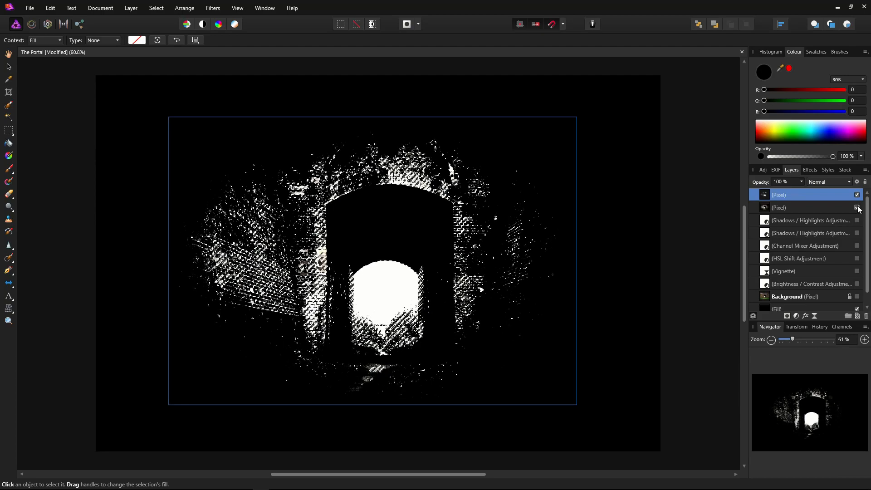
# Step: Hide the black-and-white merged layer and make the new top Pixel layer active for editing
pyautogui.click(356, 24)
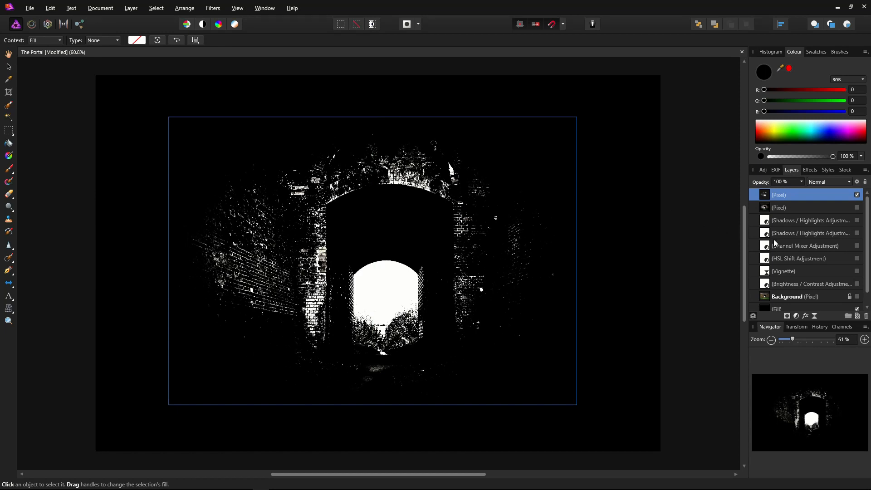
pyautogui.moveTo(786, 220)
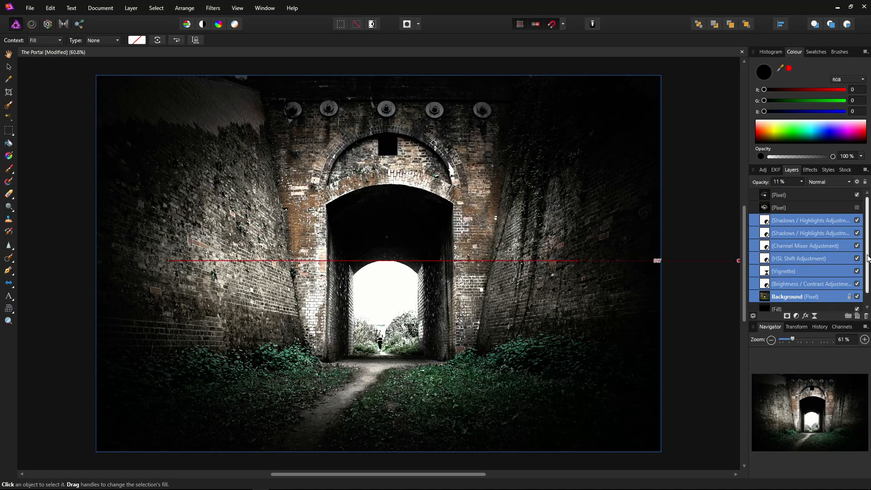
pyautogui.click(795, 194)
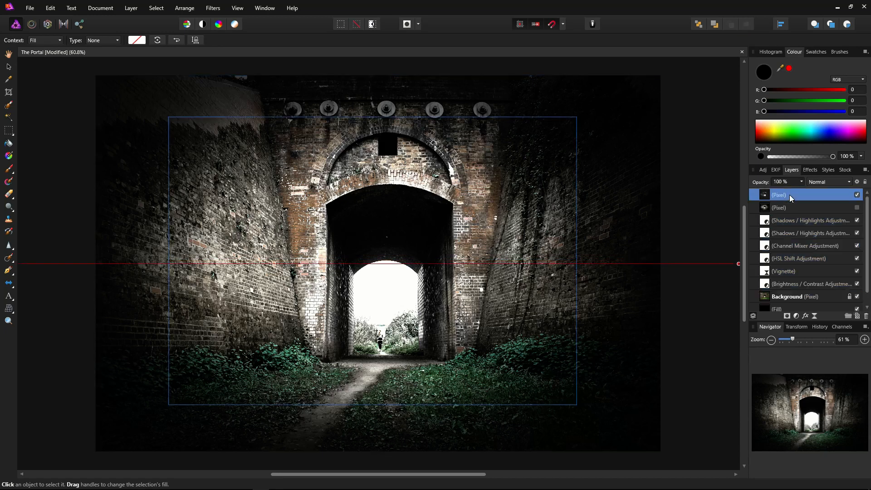
pyautogui.click(212, 7)
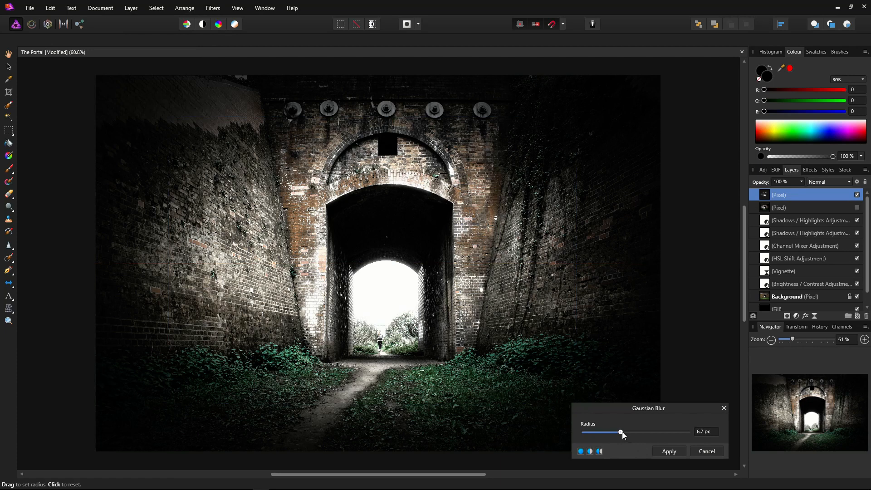
# Step: Apply a Gaussian Blur of about 52 px radius to the top glow Pixel layer
pyautogui.moveTo(621, 432); pyautogui.dragTo(649, 432)
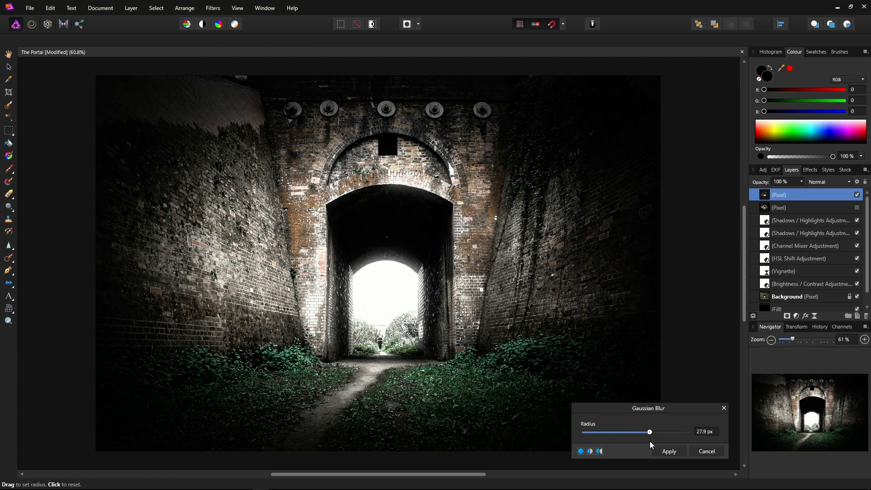
pyautogui.moveTo(649, 432); pyautogui.dragTo(658, 432)
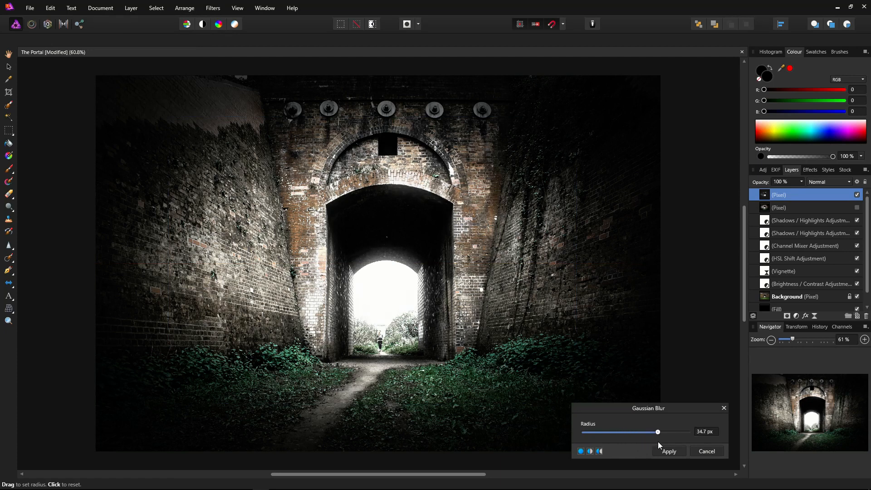
pyautogui.moveTo(658, 432); pyautogui.dragTo(668, 432)
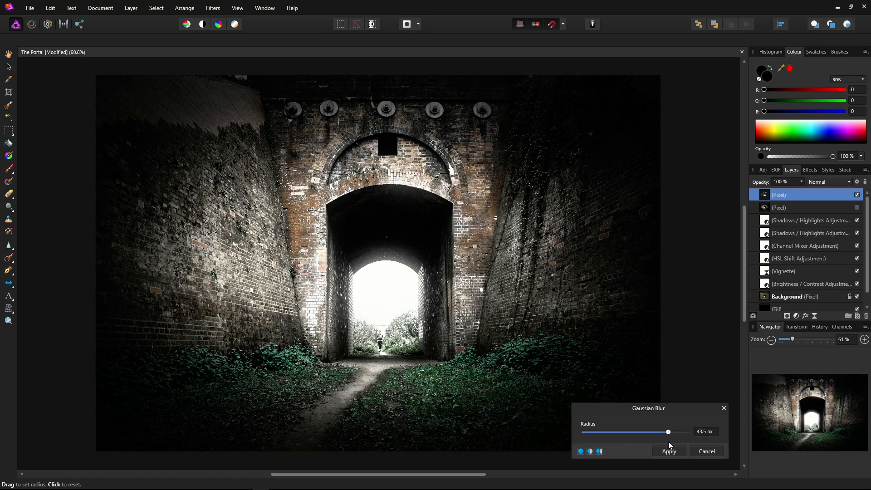
pyautogui.moveTo(667, 432); pyautogui.dragTo(676, 432)
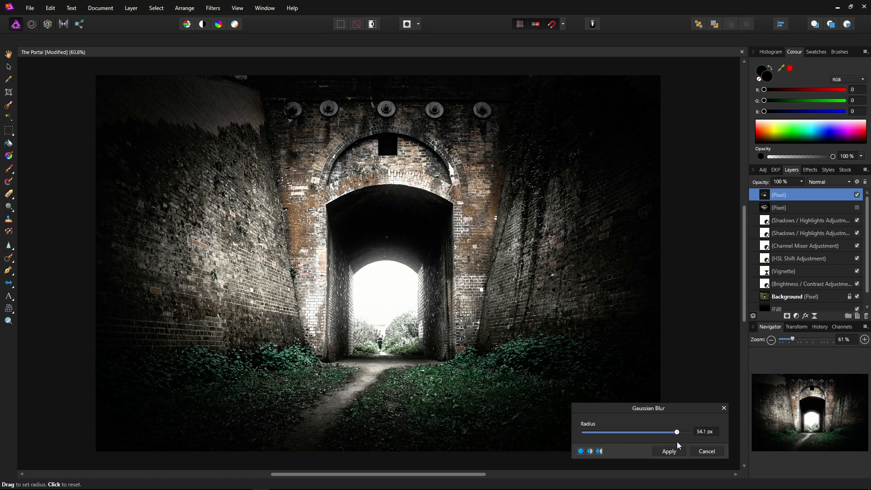
pyautogui.moveTo(677, 432); pyautogui.dragTo(674, 432)
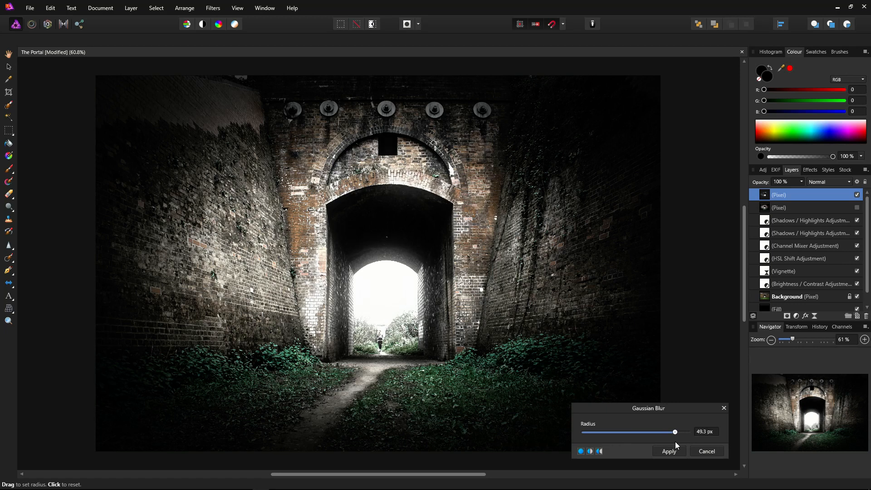
pyautogui.moveTo(674, 432); pyautogui.dragTo(676, 432)
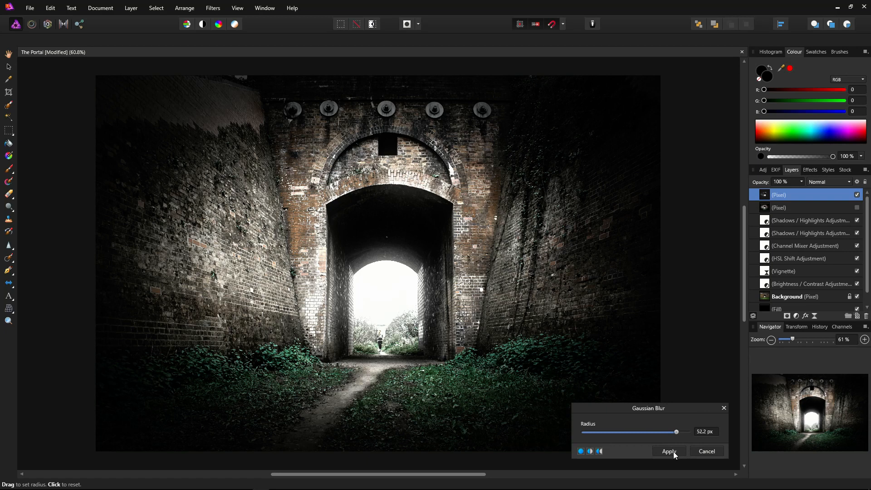
pyautogui.click(670, 451)
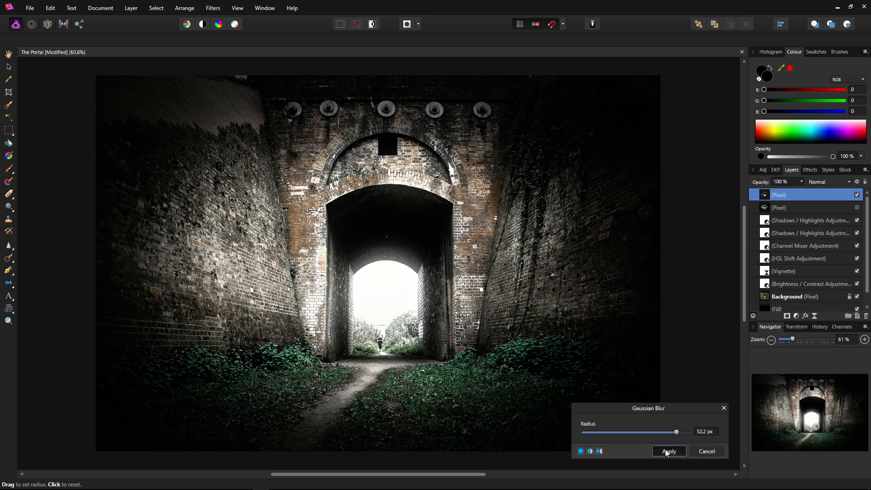
pyautogui.click(669, 451)
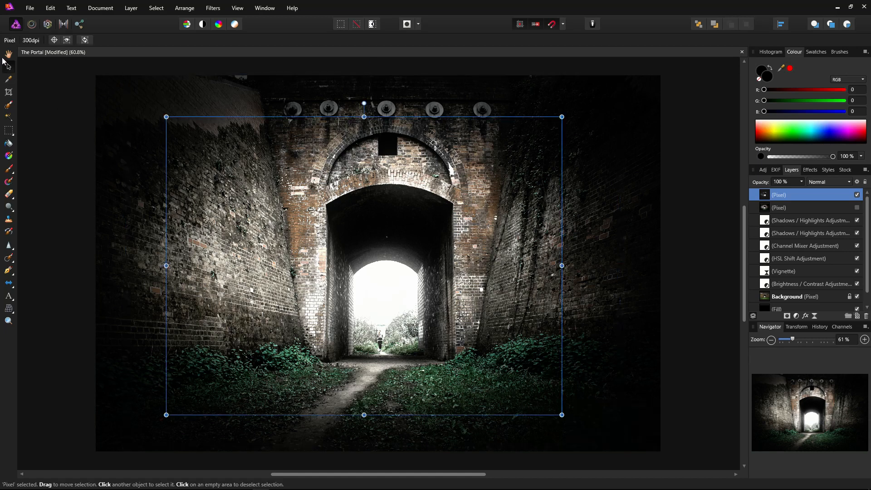
pyautogui.click(7, 54)
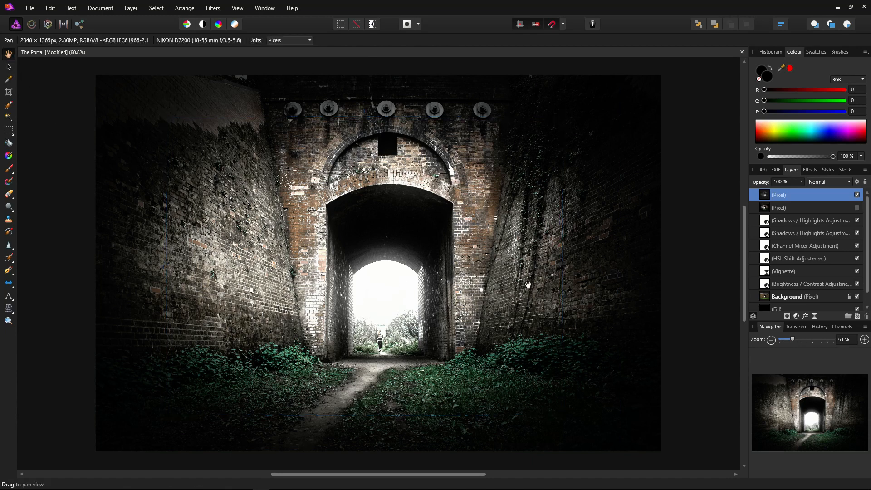
pyautogui.moveTo(382, 285)
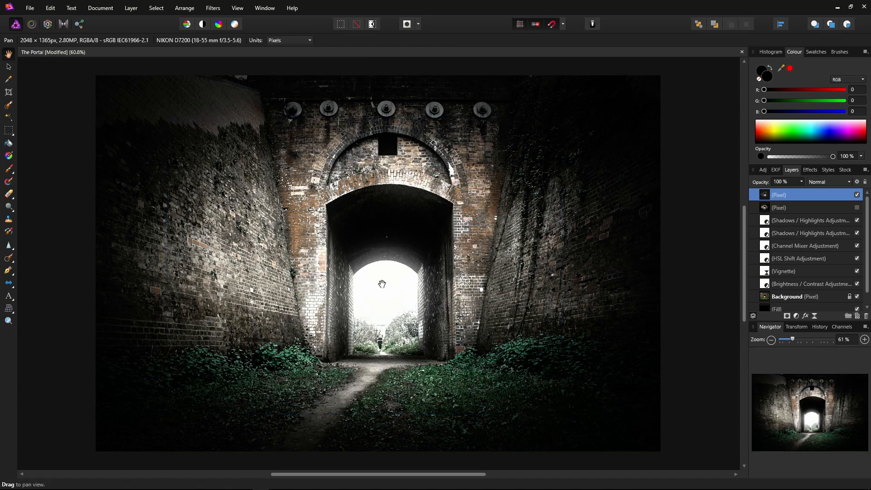
pyautogui.moveTo(704, 314)
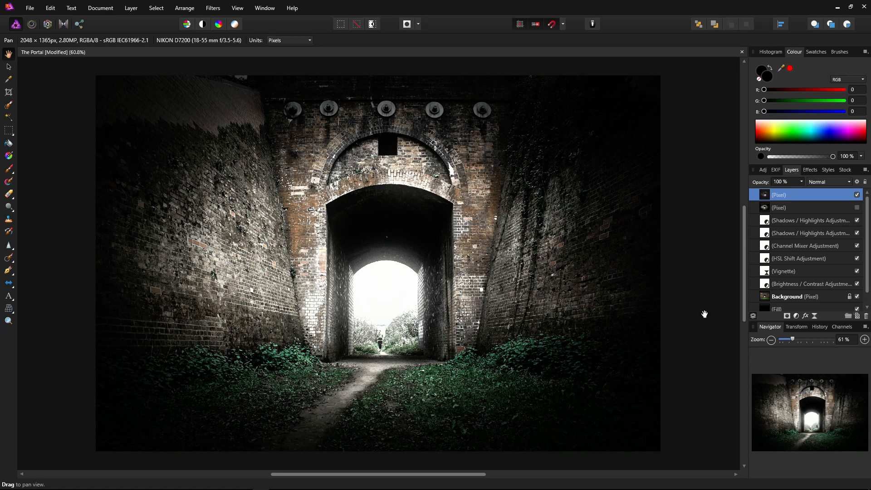
pyautogui.moveTo(721, 356)
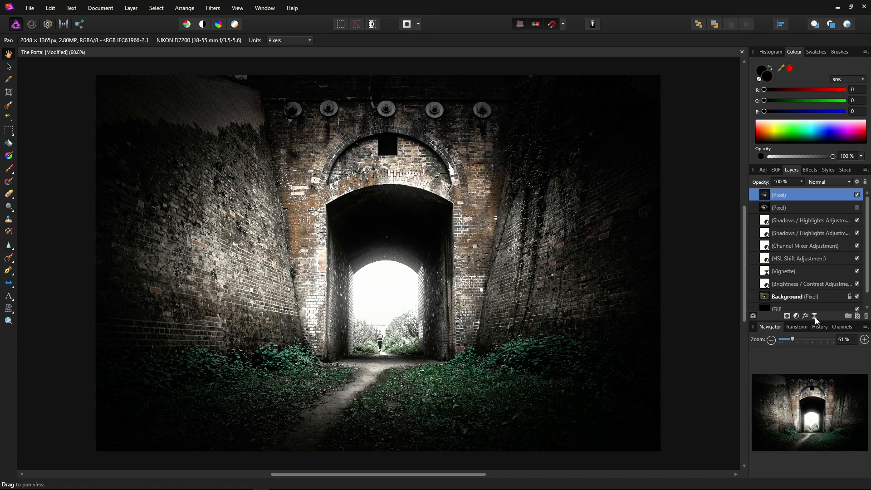
# Step: Add a live Shadows / Highlights filter with Highlights Strength set to about 11%
pyautogui.click(815, 316)
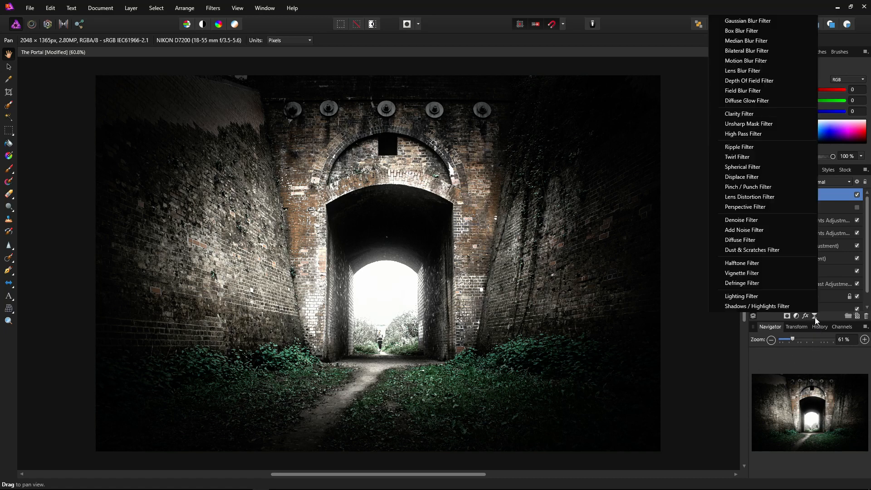
pyautogui.moveTo(810, 316)
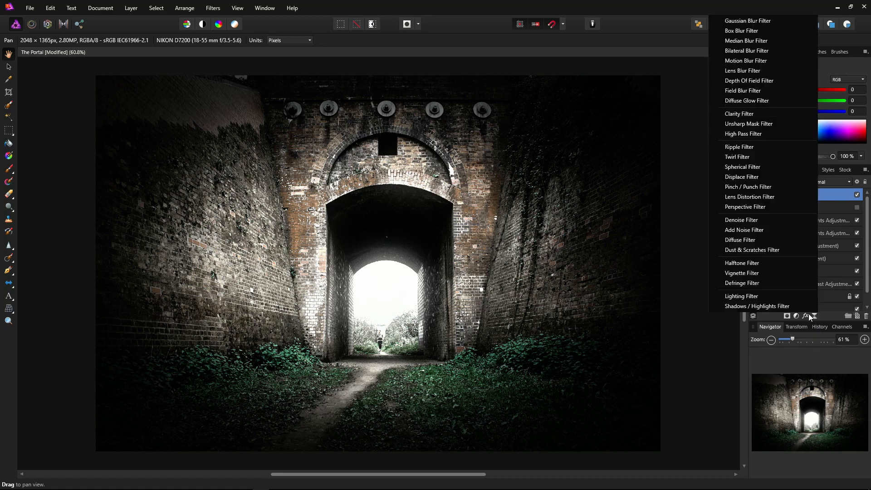
pyautogui.click(756, 306)
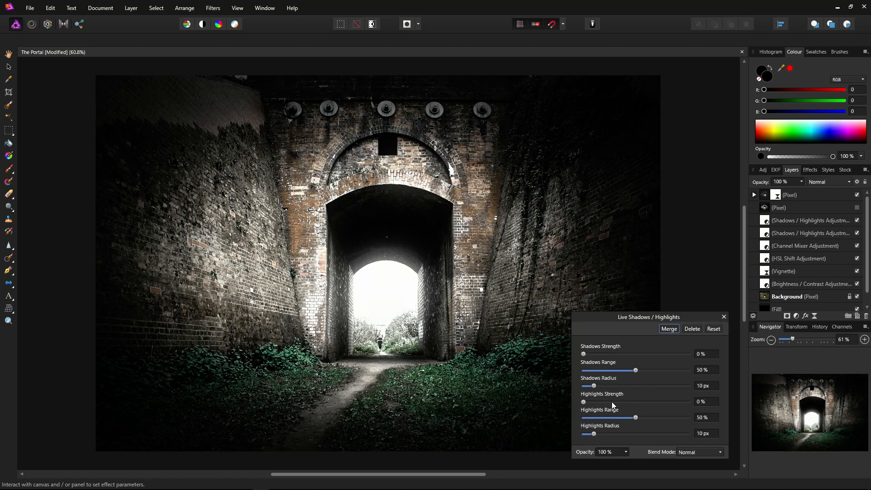
pyautogui.moveTo(583, 402); pyautogui.dragTo(591, 402)
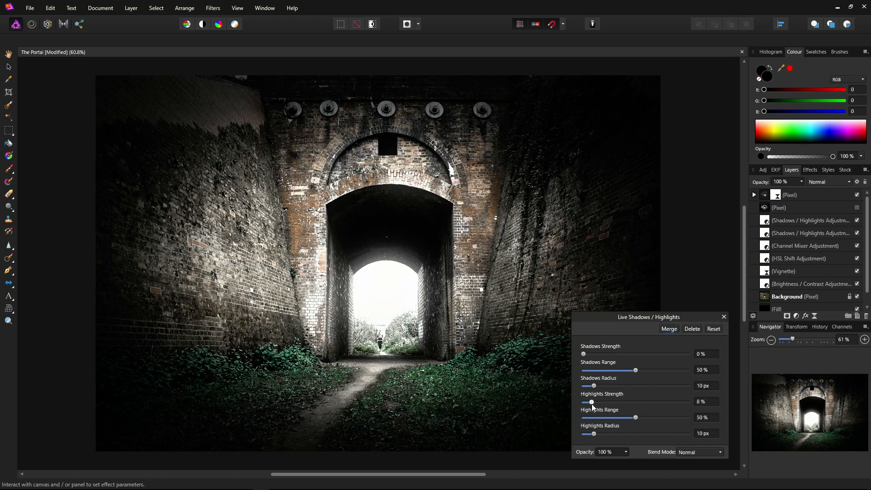
pyautogui.moveTo(591, 402); pyautogui.dragTo(599, 402)
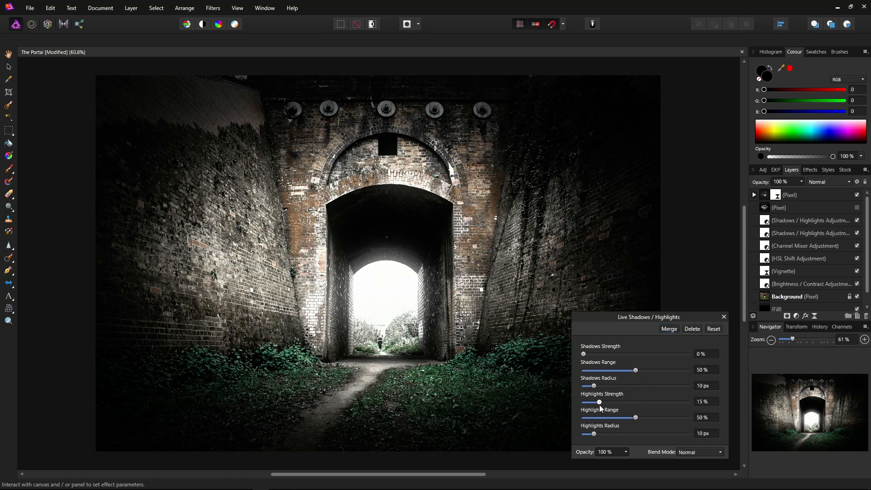
pyautogui.moveTo(598, 402); pyautogui.dragTo(599, 402)
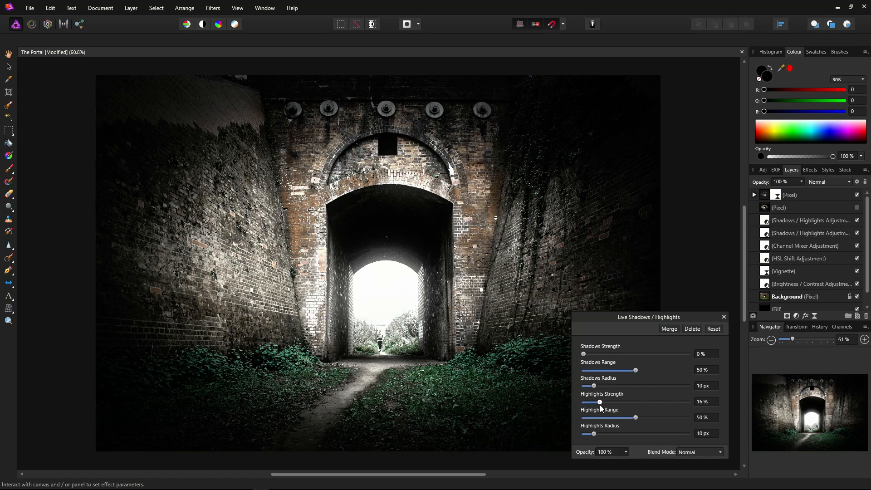
pyautogui.moveTo(624, 343)
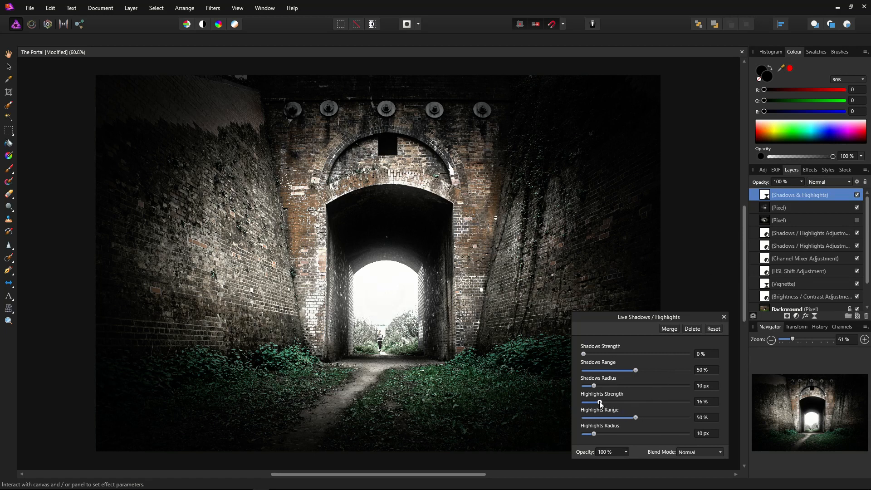
pyautogui.moveTo(599, 402); pyautogui.dragTo(594, 402)
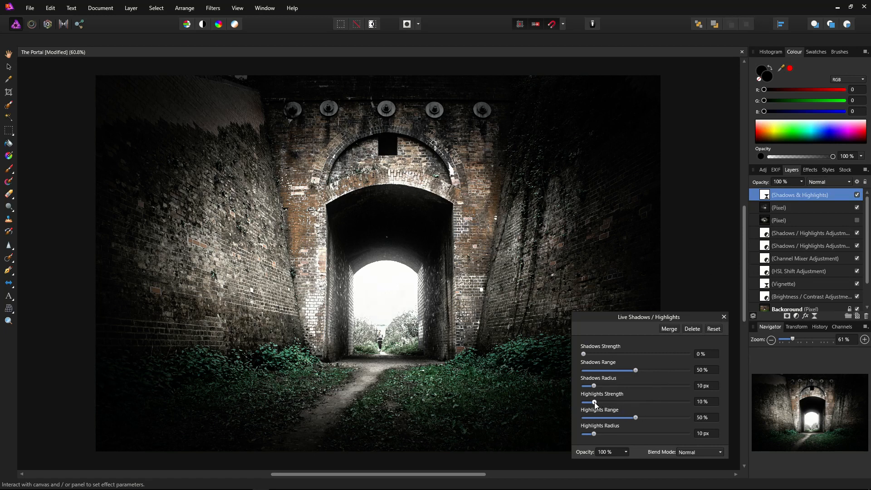
pyautogui.moveTo(593, 402); pyautogui.dragTo(596, 402)
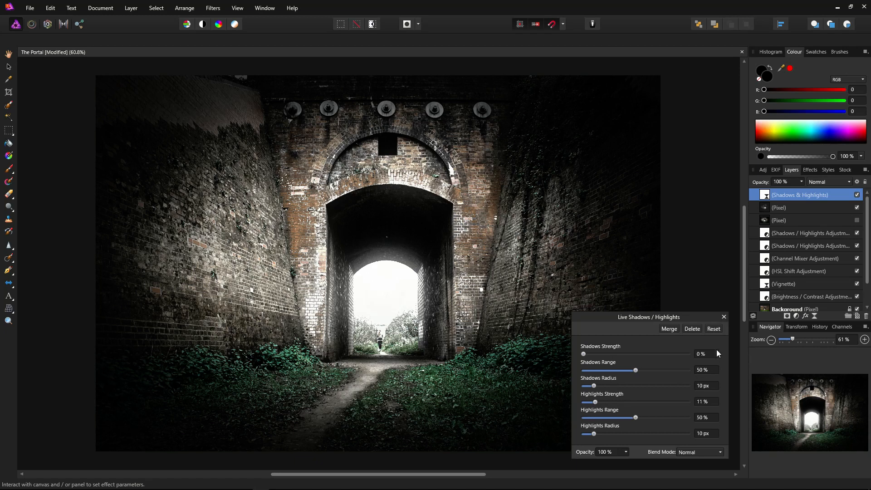
pyautogui.click(724, 317)
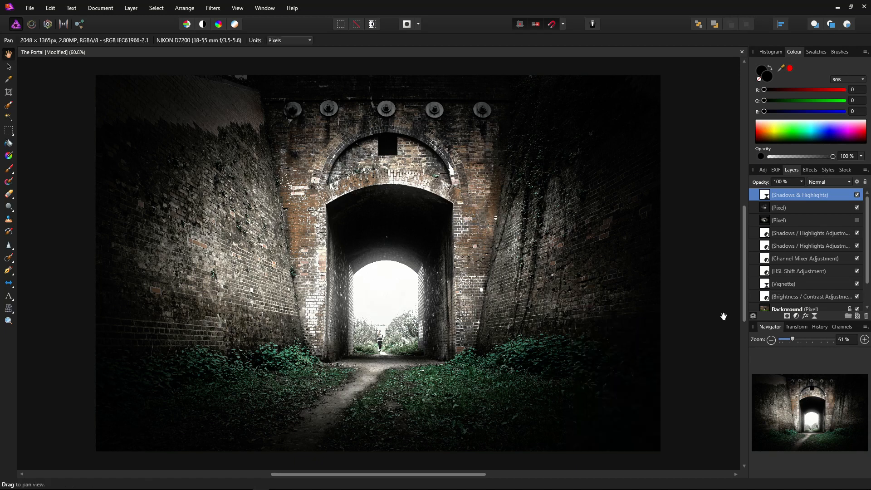